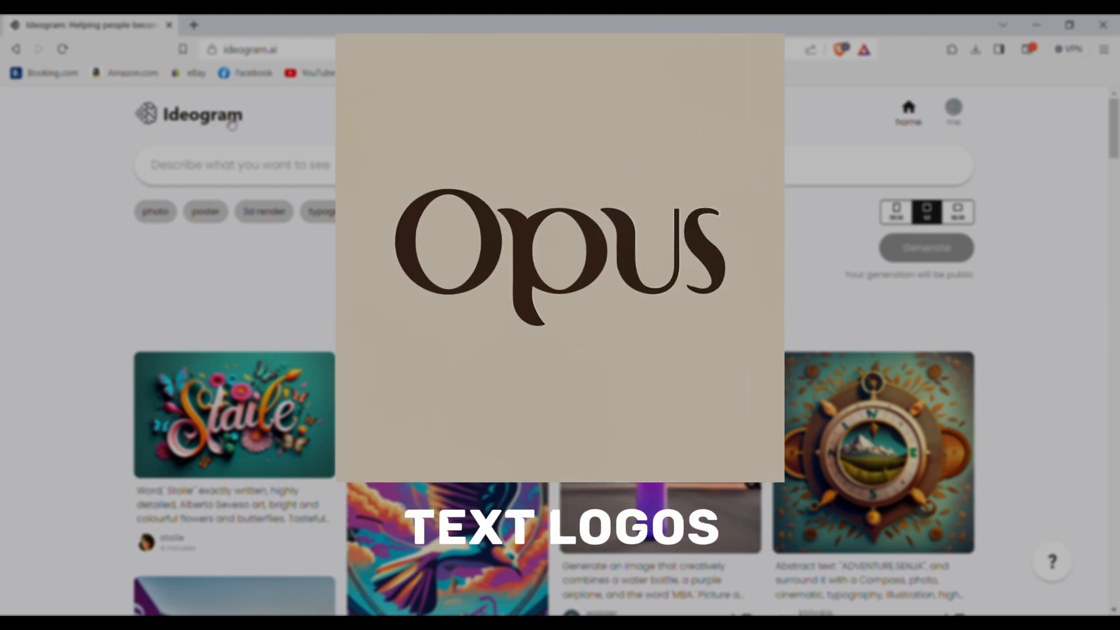
Search the Chrome Web Store for AIPRM and install AIPRM for ChatGPT into the browser.
{"action": "scroll", "scroll_direction": "down", "scroll_amount": 3}
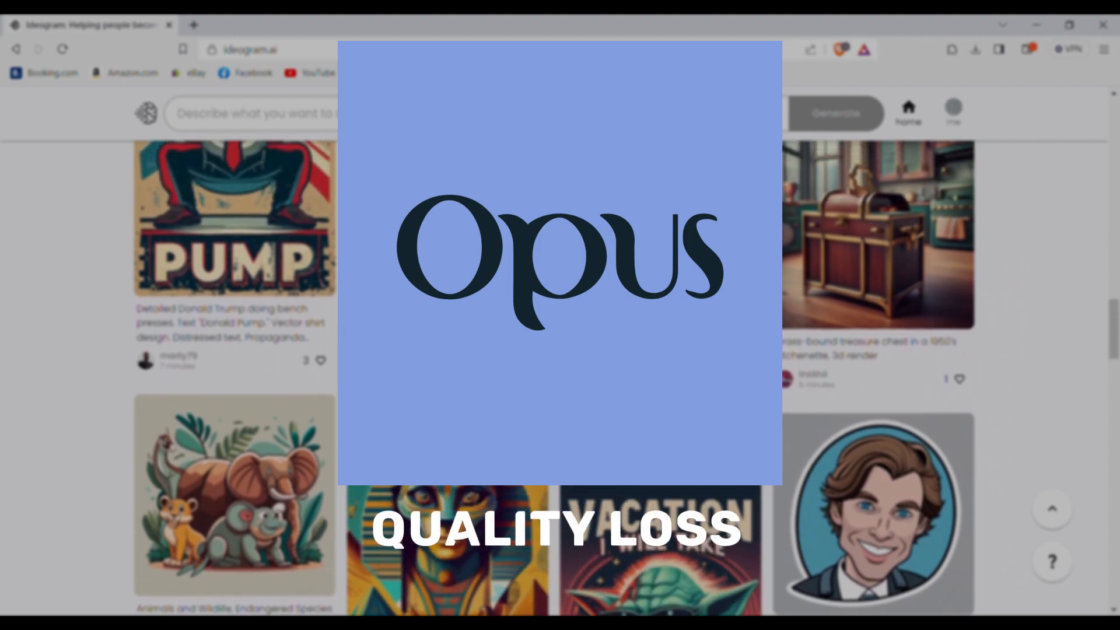
{"action": "scroll", "scroll_direction": "down", "scroll_amount": 3}
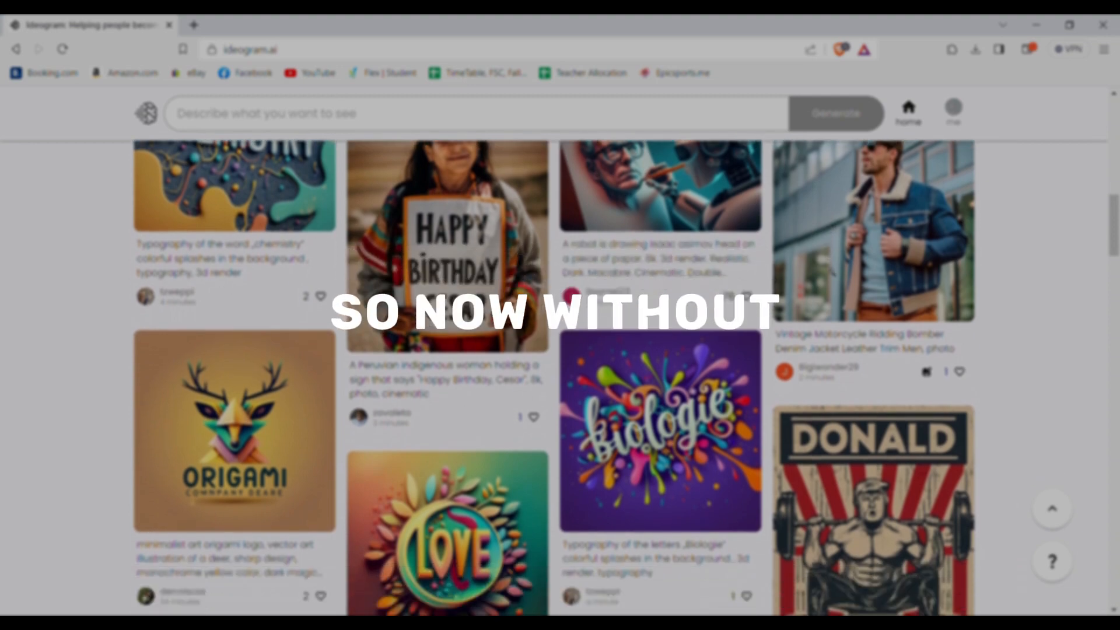
{"action": "scroll", "scroll_direction": "down", "scroll_amount": 3}
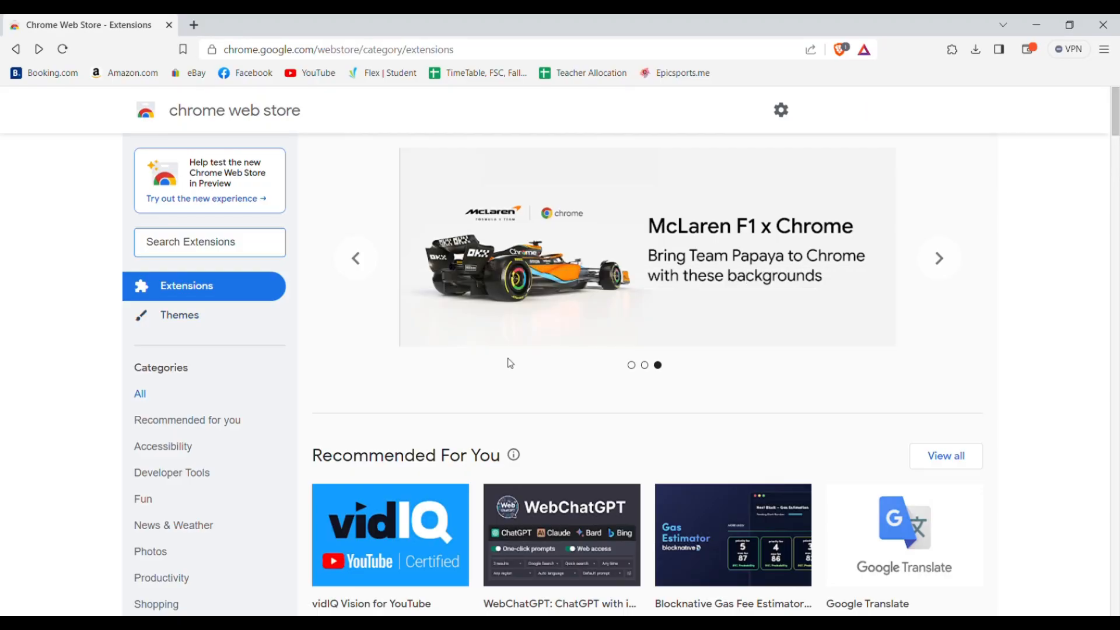
{"action": "scroll", "scroll_direction": "down", "scroll_amount": 3}
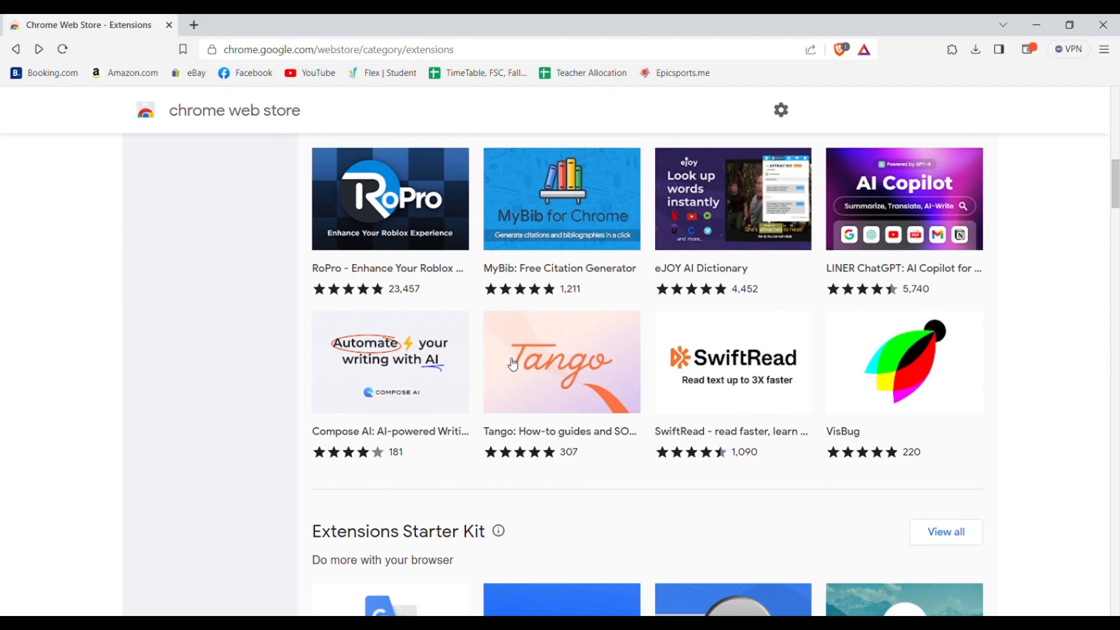
{"action": "scroll", "scroll_direction": "down", "scroll_amount": 3}
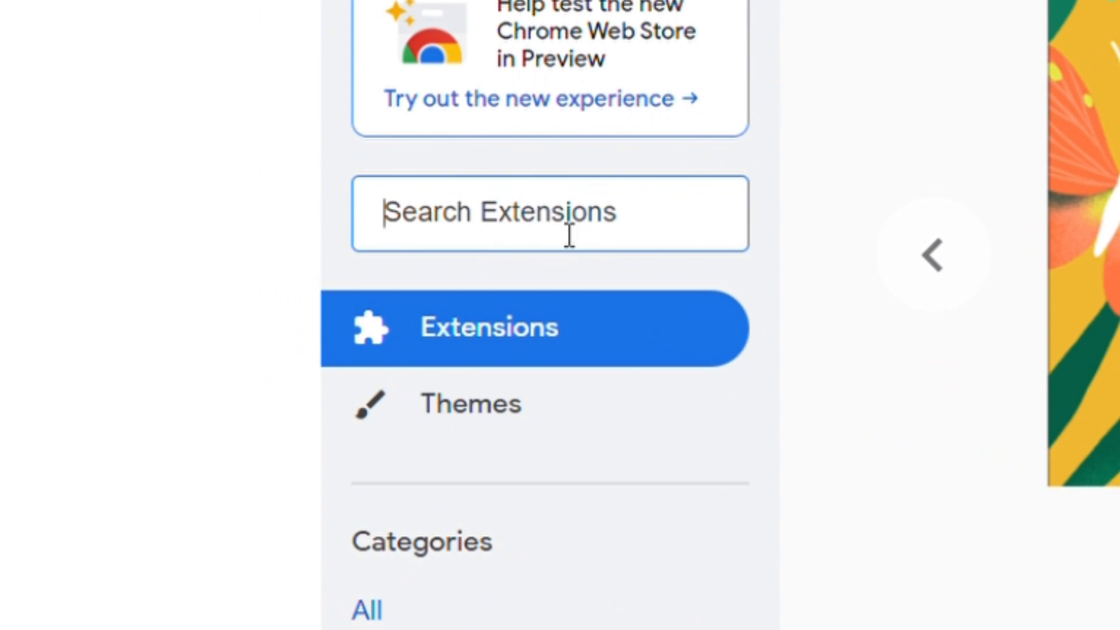
{"action": "type", "text": "Al"}
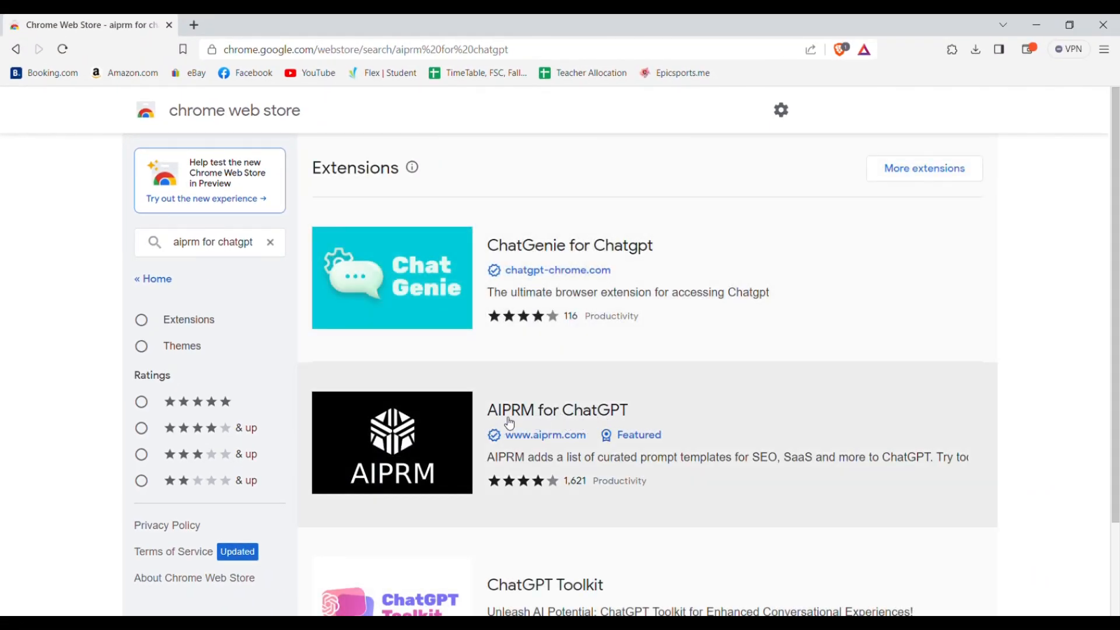
{"action": "left_click", "coordinate": [557, 409]}
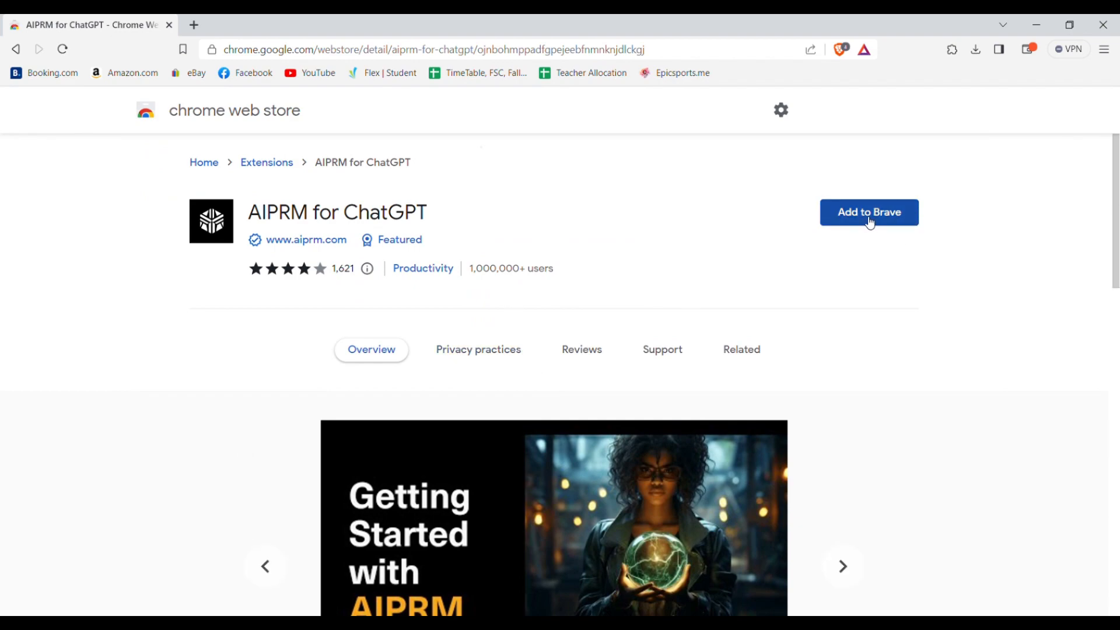
{"action": "left_click", "coordinate": [869, 213]}
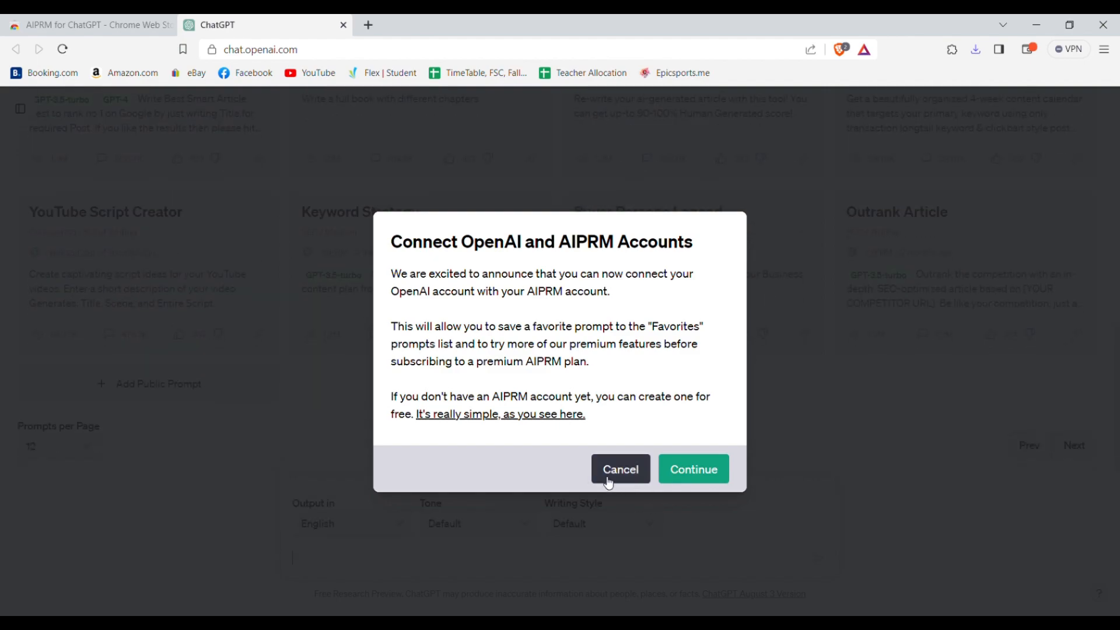
Cancel the OpenAI–AIPRM account connection and scroll the AIPRM prompt list.
{"action": "left_click", "coordinate": [620, 469]}
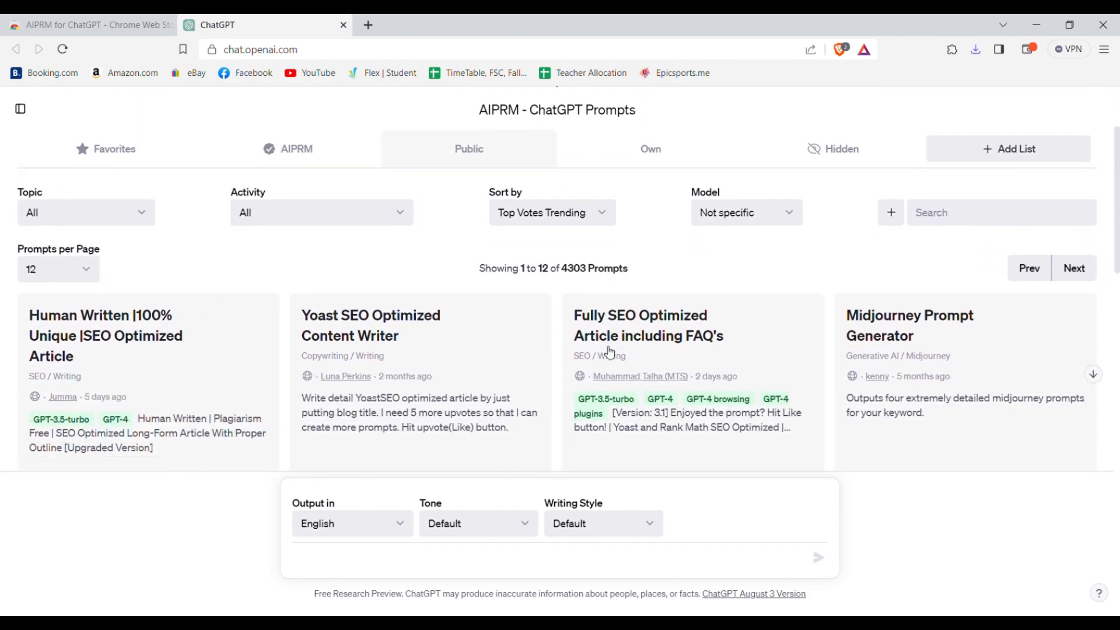
{"action": "scroll", "scroll_direction": "down", "scroll_amount": 3}
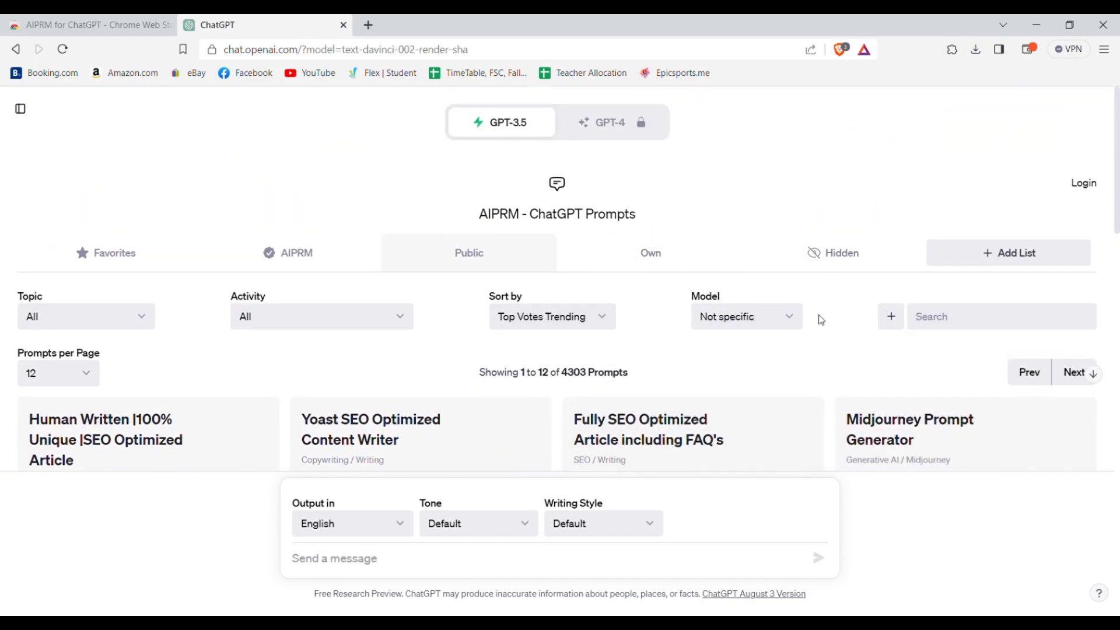
{"action": "mouse_move", "coordinate": [780, 363]}
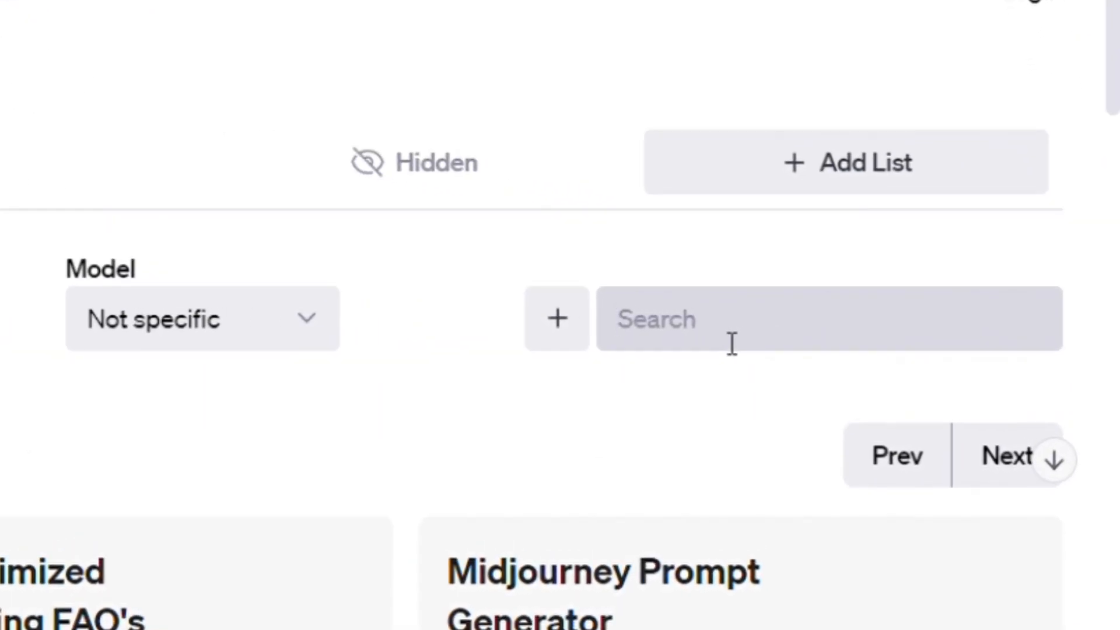
Search AIPRM for 'ai image' and pick the AI Image Creator prompt.
{"action": "type", "text": "ai image"}
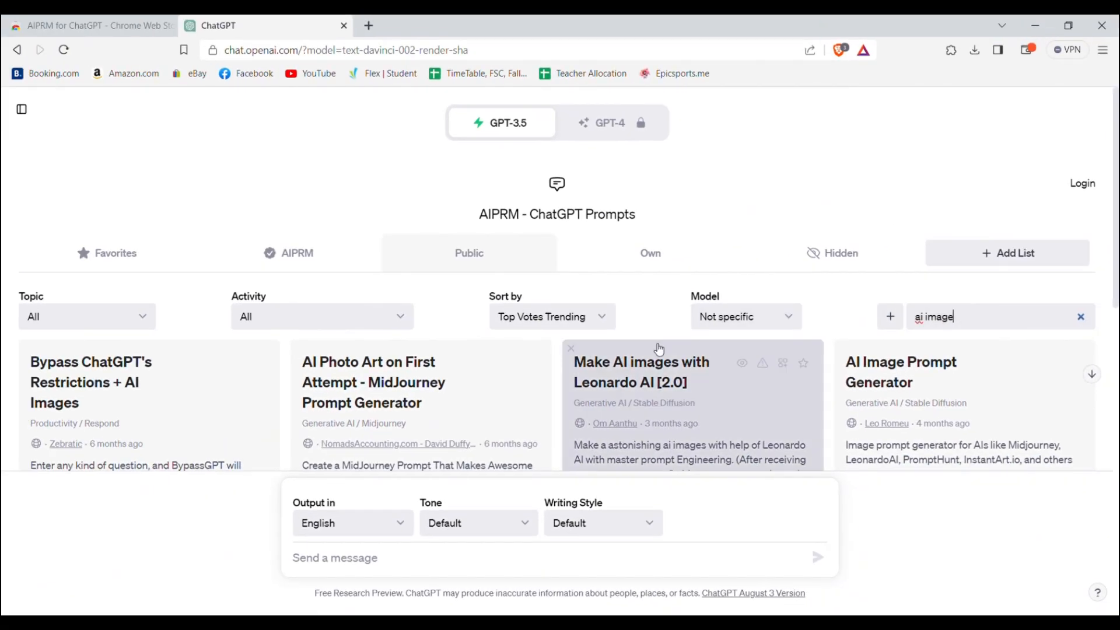
{"action": "scroll", "scroll_direction": "down", "scroll_amount": 3}
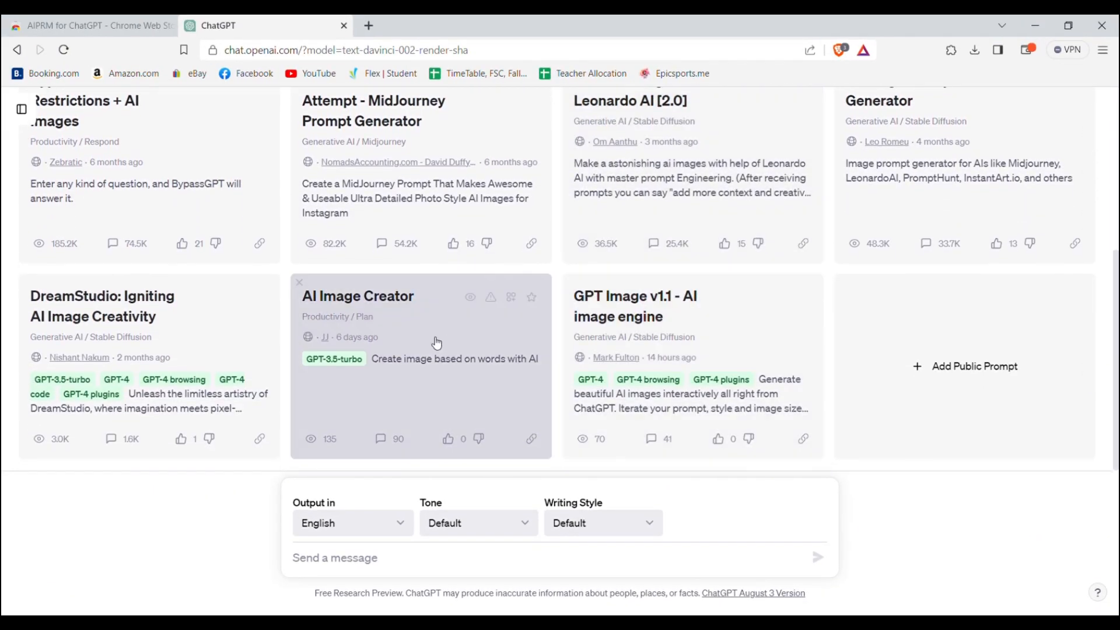
{"action": "mouse_move", "coordinate": [416, 337]}
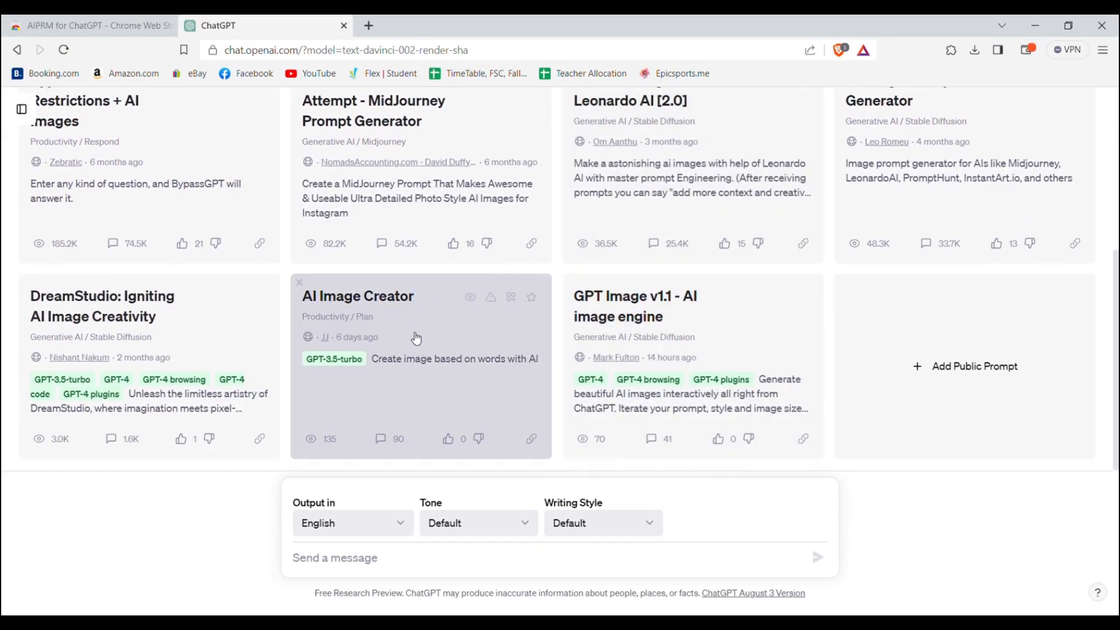
{"action": "left_click", "coordinate": [357, 296]}
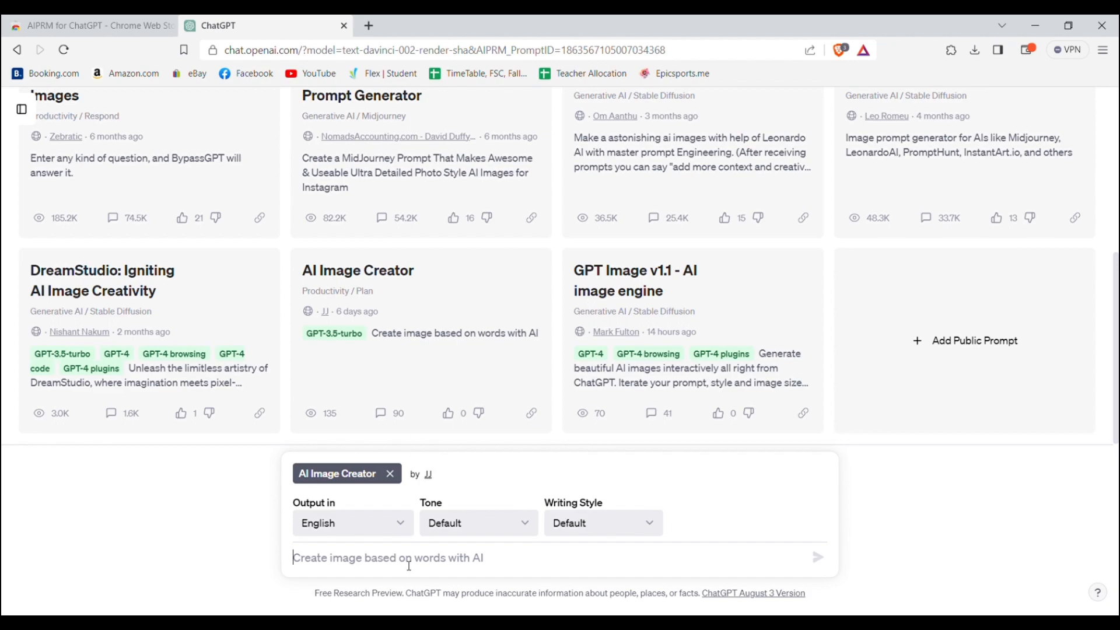
Send 'Text logo of a company named Nardo' and select the returned logo description.
{"action": "type", "text": "Logo"}
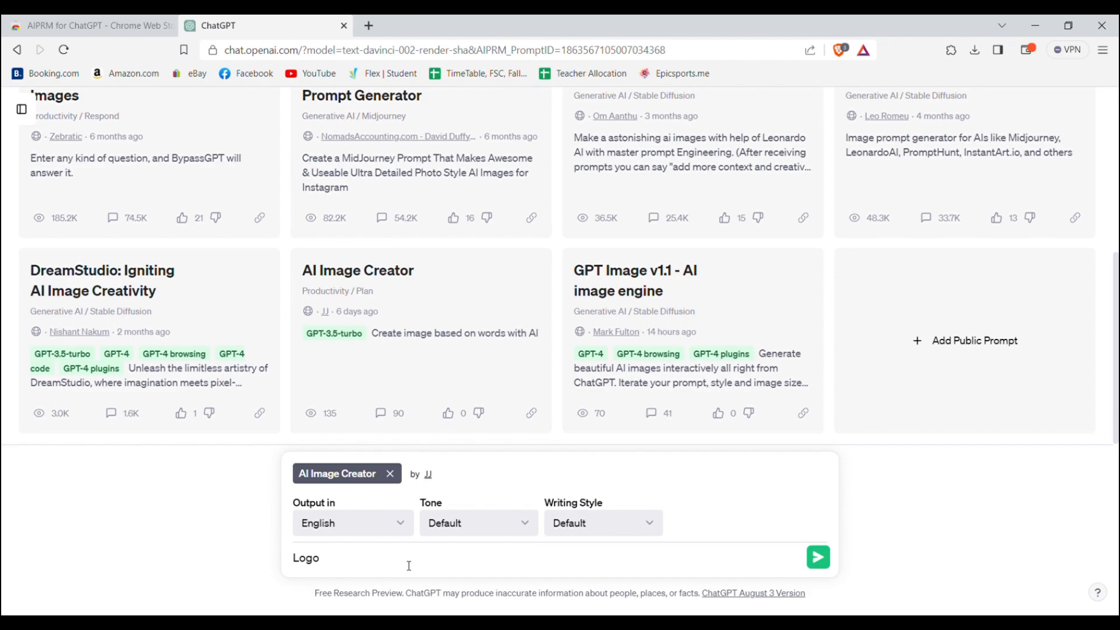
{"action": "type", "text": "Text logo of a company named Nardo."}
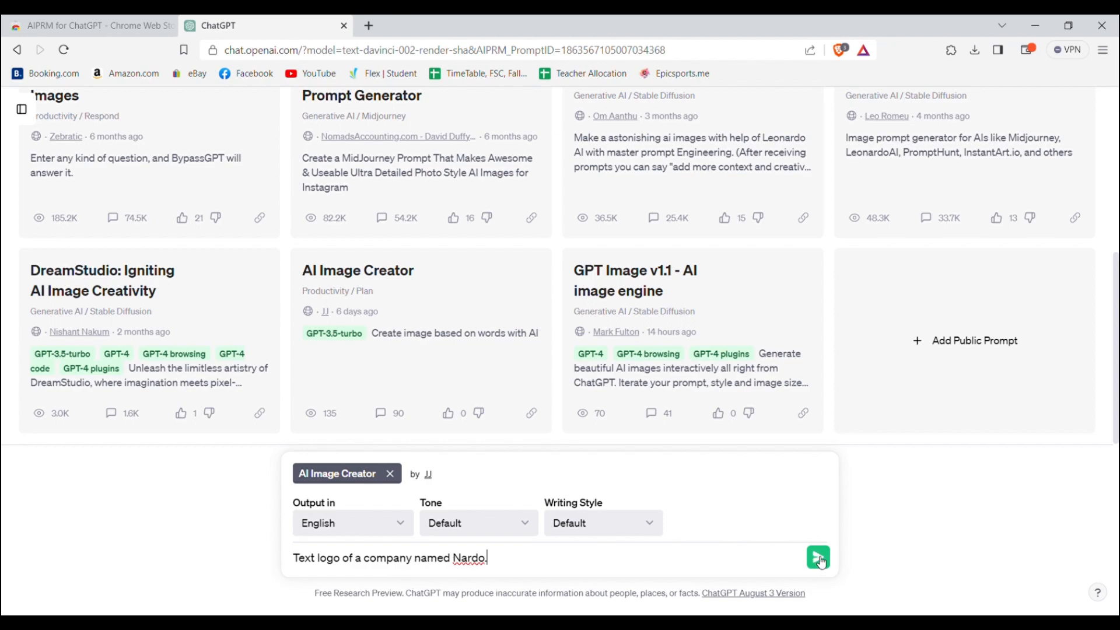
{"action": "left_click", "coordinate": [818, 558]}
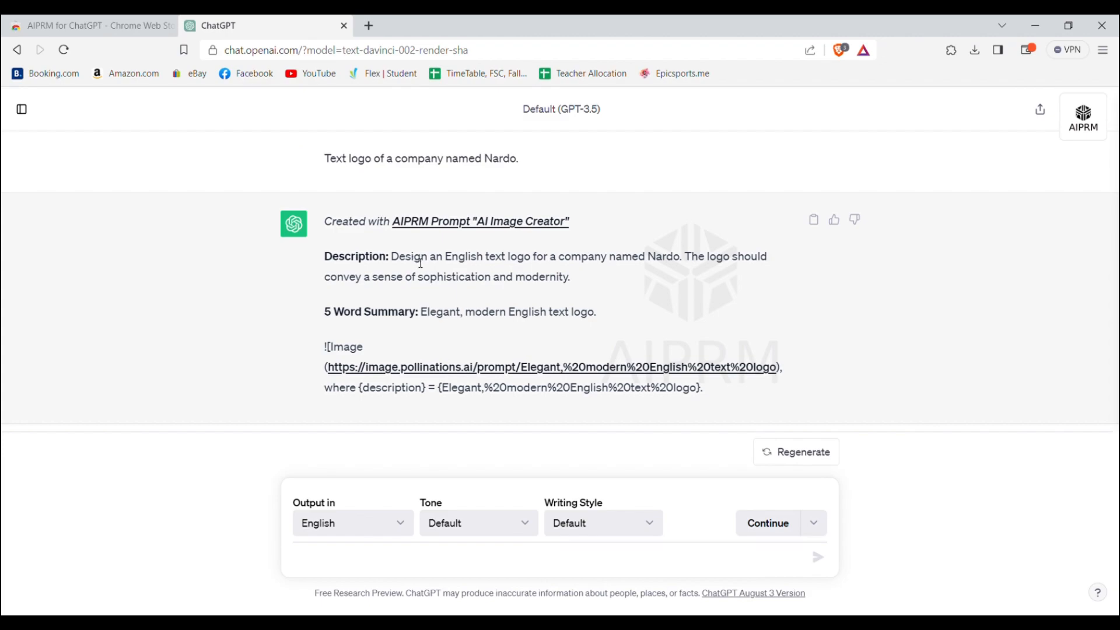
{"action": "left_click_drag", "start_coordinate": [391, 257], "coordinate": [504, 257]}
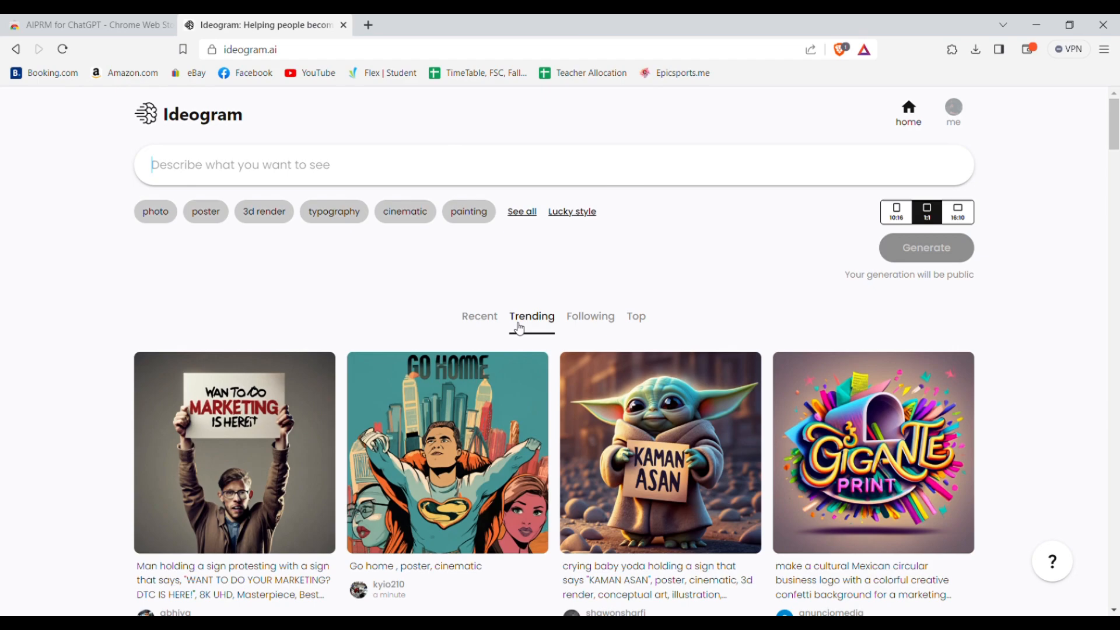
Paste the Nardo English text logo description, add the typography tag, and generate.
{"action": "scroll", "scroll_direction": "down", "scroll_amount": 3}
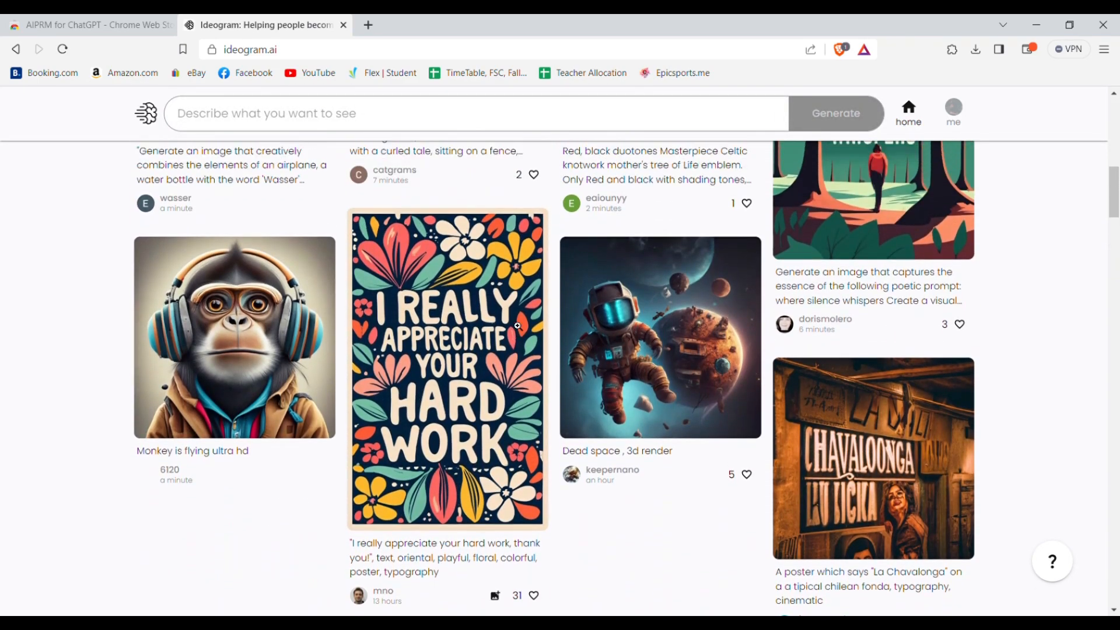
{"action": "left_click", "coordinate": [531, 303]}
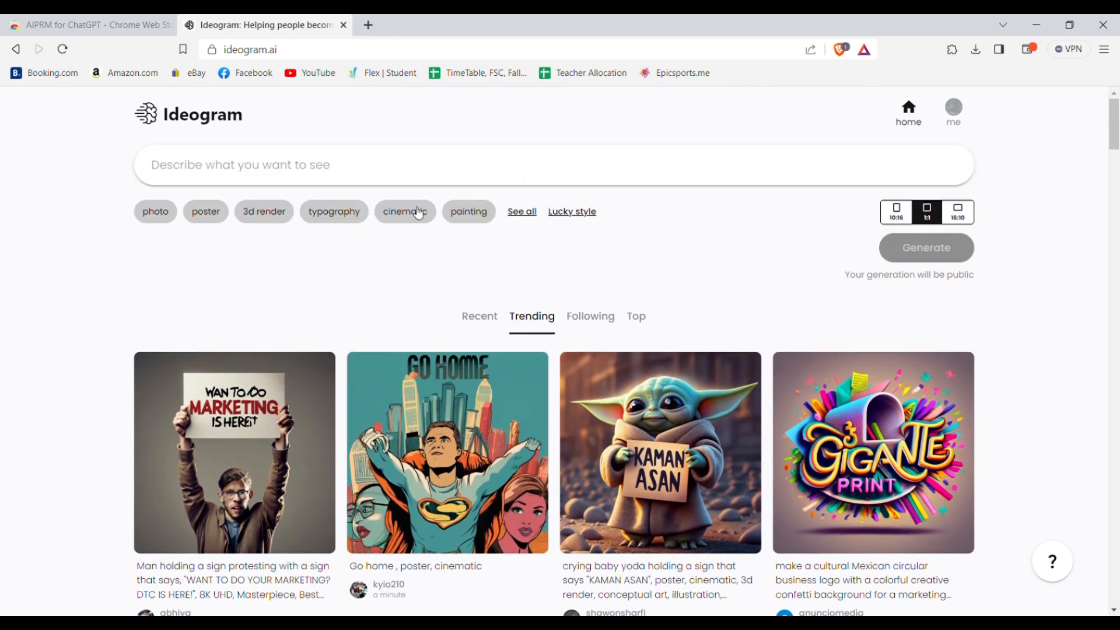
{"action": "mouse_move", "coordinate": [334, 214]}
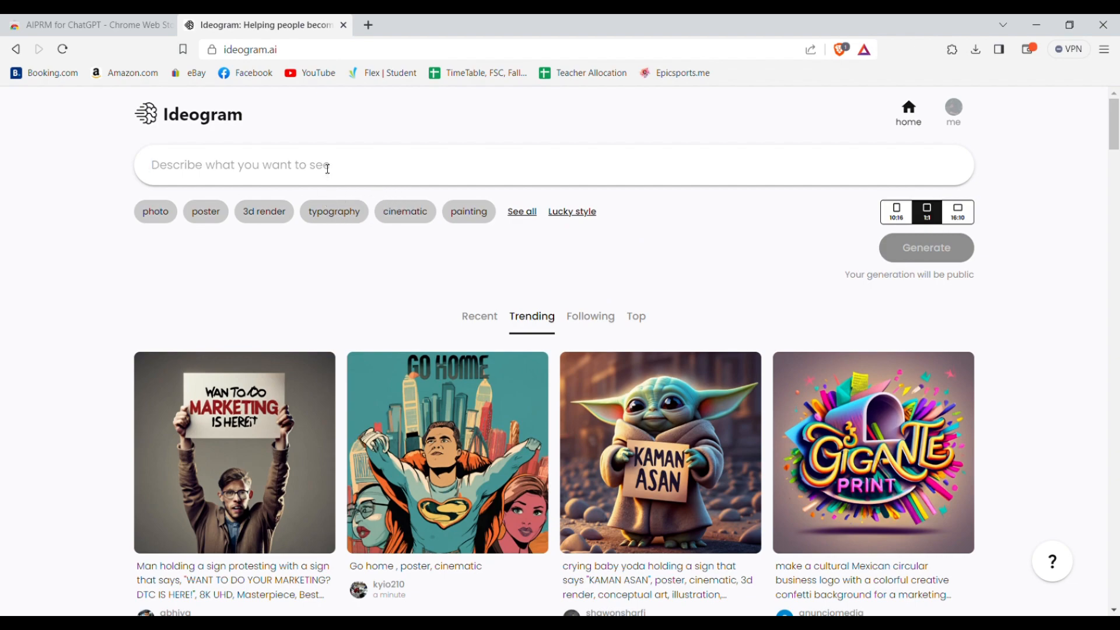
{"action": "type", "text": "Design an English text logo for a Company named Nardo. The logo should convey a sense of sophistication and modernity."}
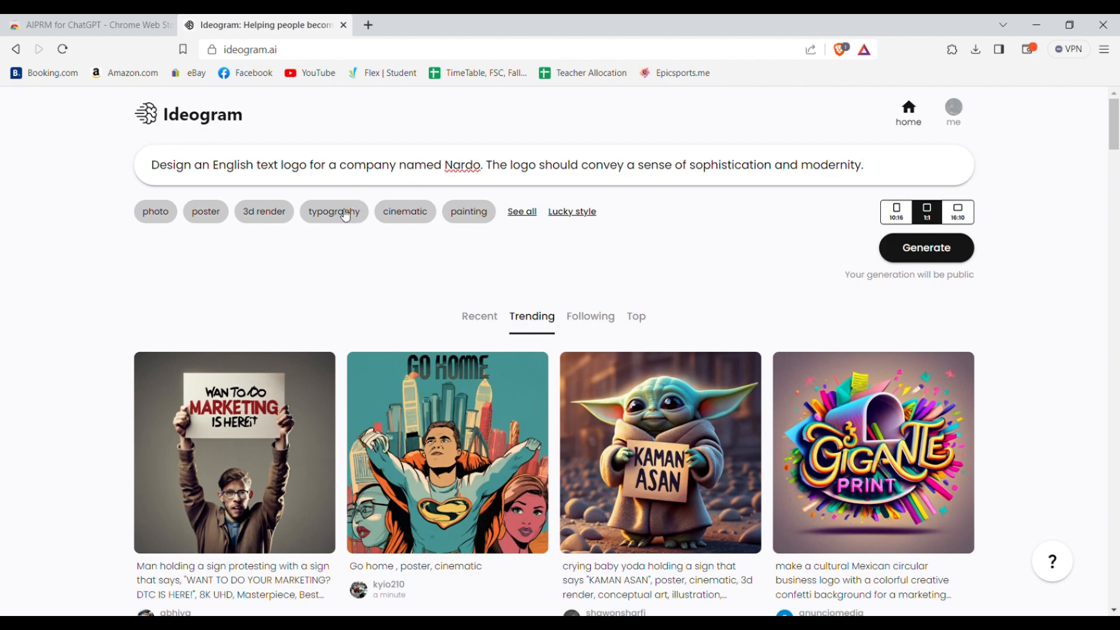
{"action": "left_click", "coordinate": [333, 211]}
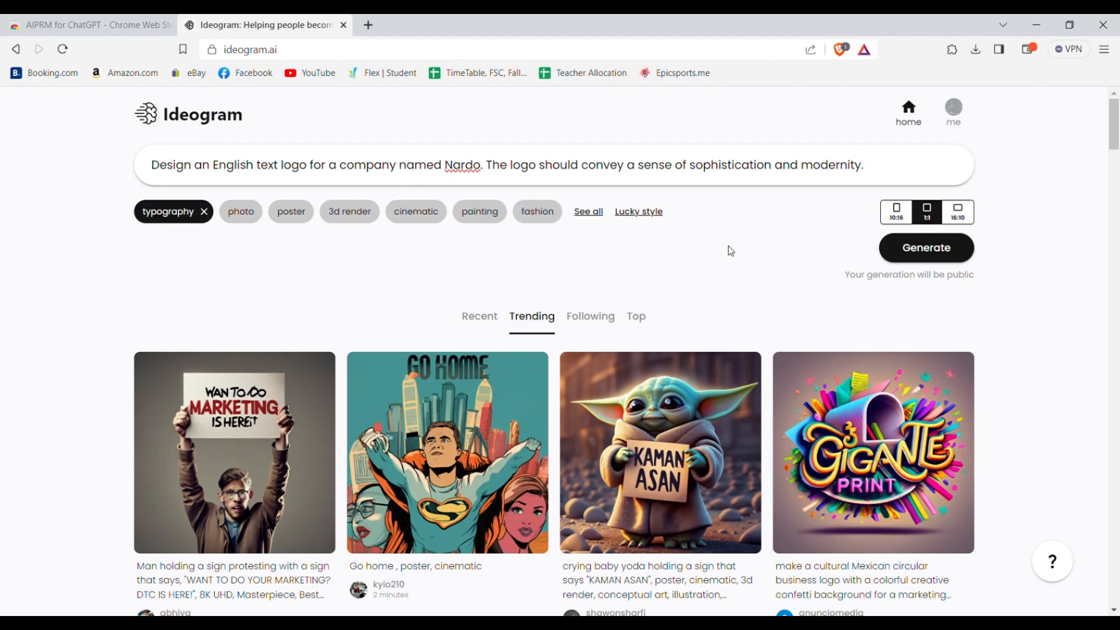
{"action": "left_click", "coordinate": [926, 248]}
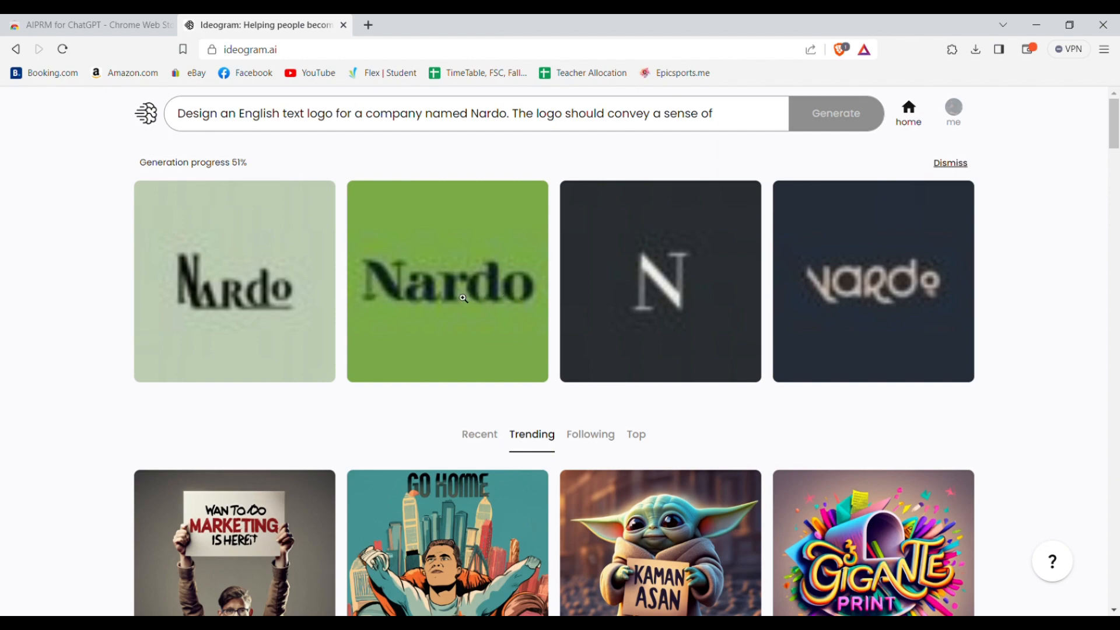
{"action": "mouse_move", "coordinate": [480, 288]}
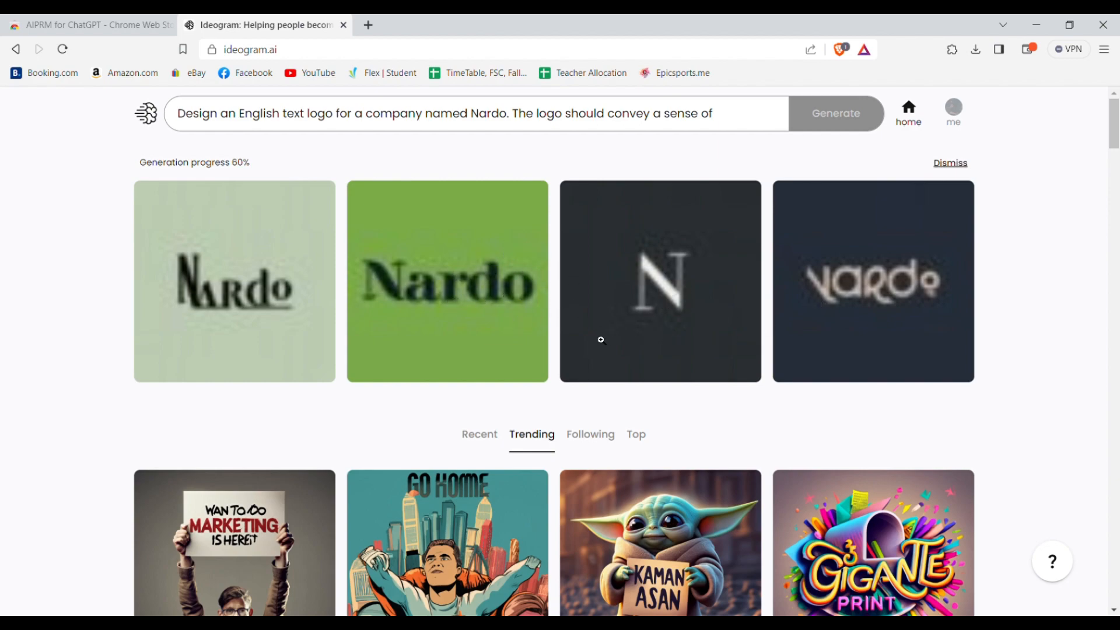
{"action": "mouse_move", "coordinate": [601, 259]}
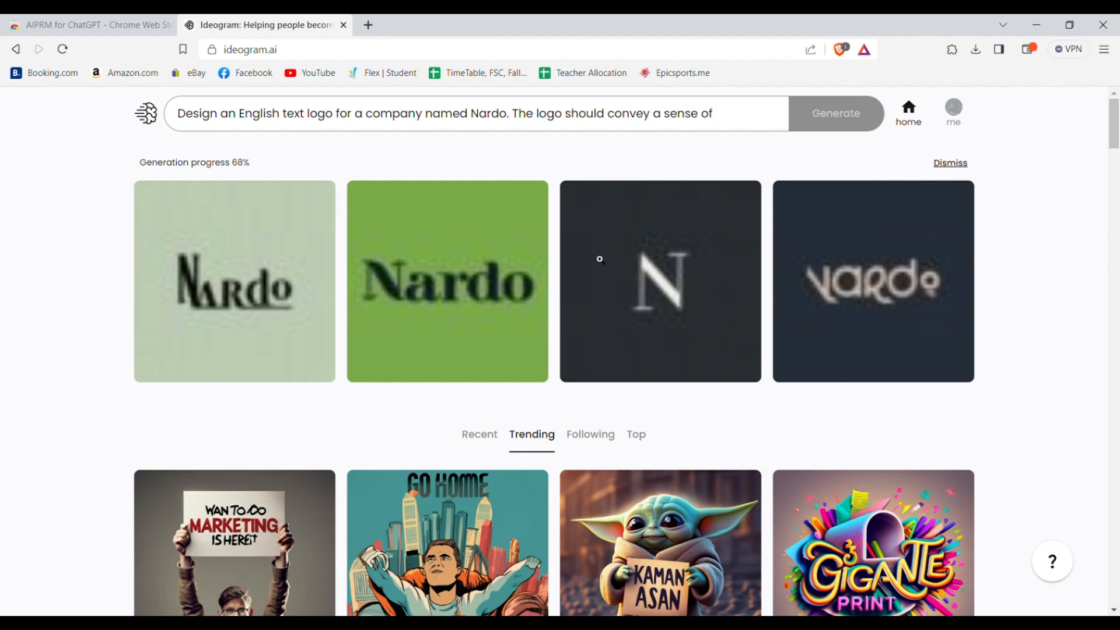
{"action": "mouse_move", "coordinate": [551, 318]}
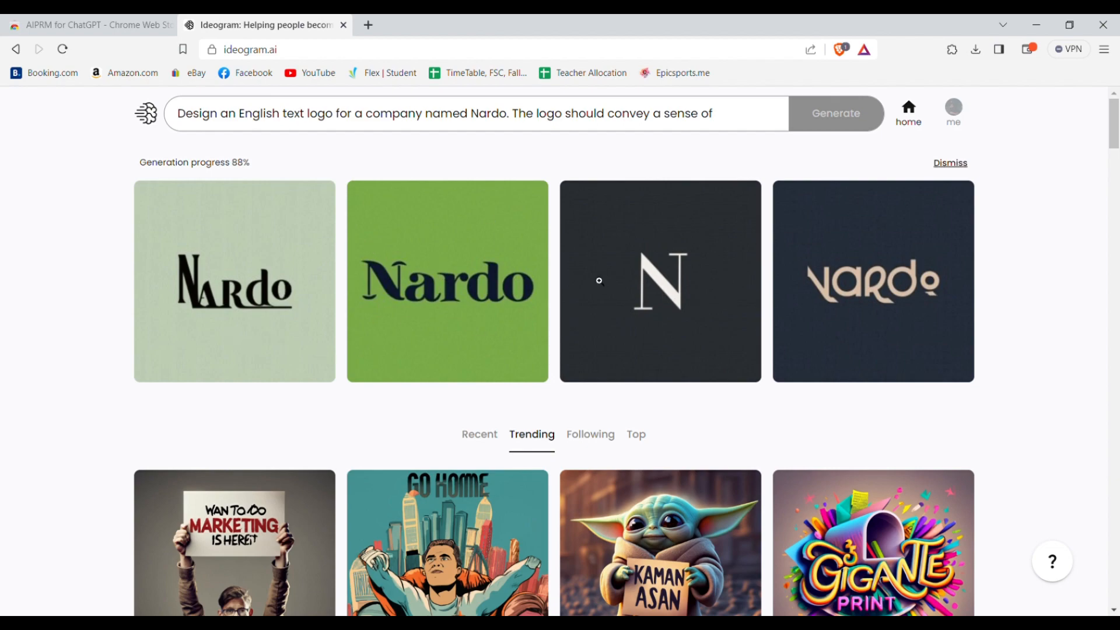
{"action": "mouse_move", "coordinate": [626, 259]}
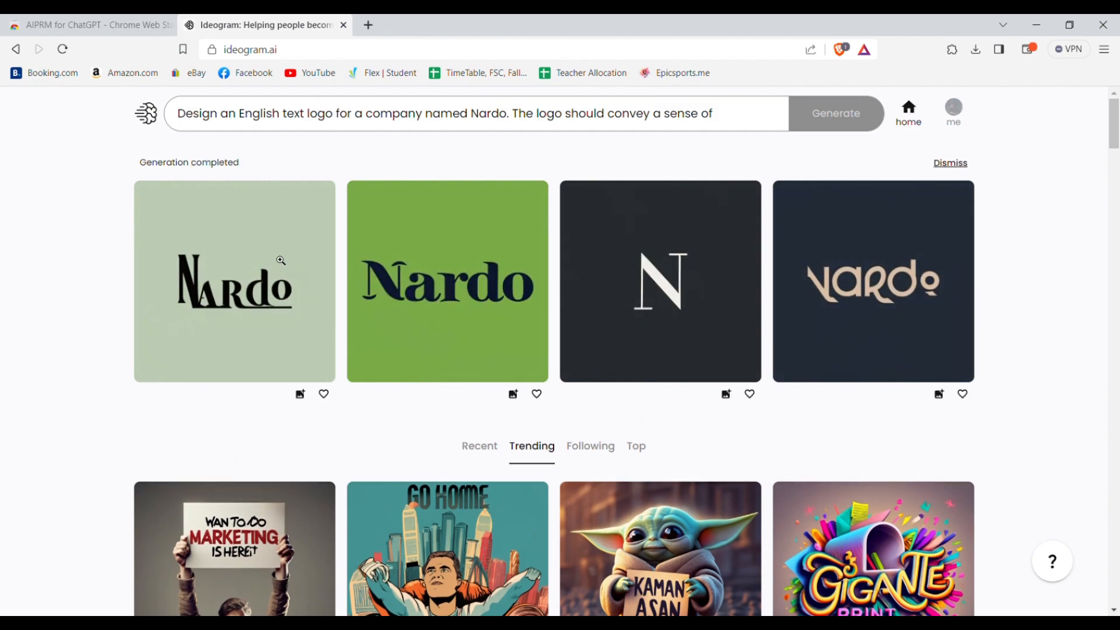
Enlarge the green and dark navy Nardo variants, then close the viewer.
{"action": "left_click", "coordinate": [447, 280]}
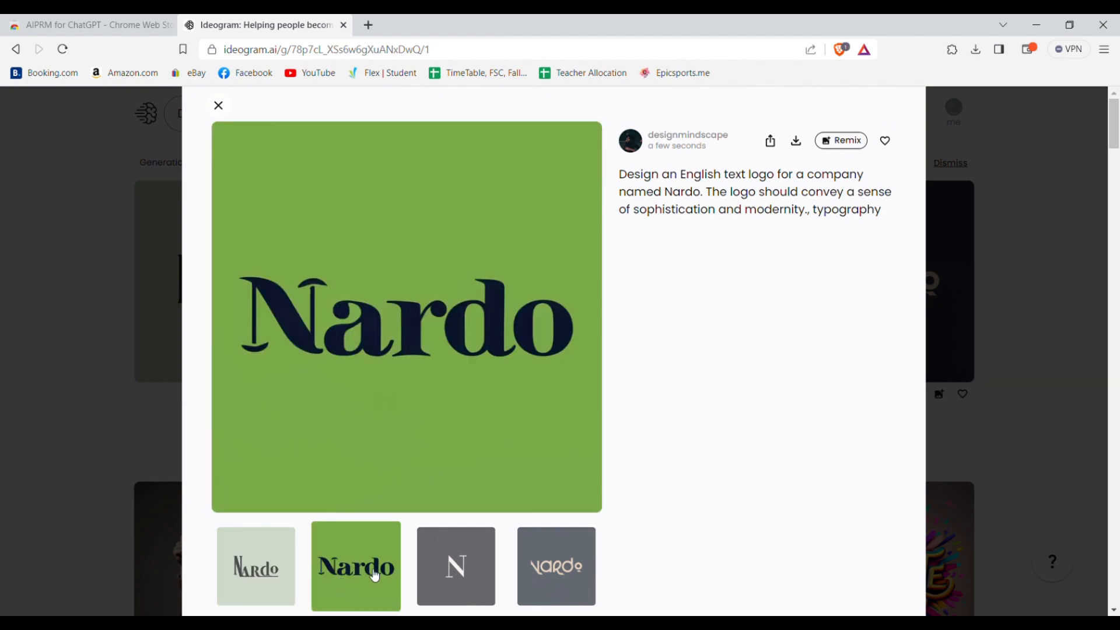
{"action": "left_click", "coordinate": [556, 566]}
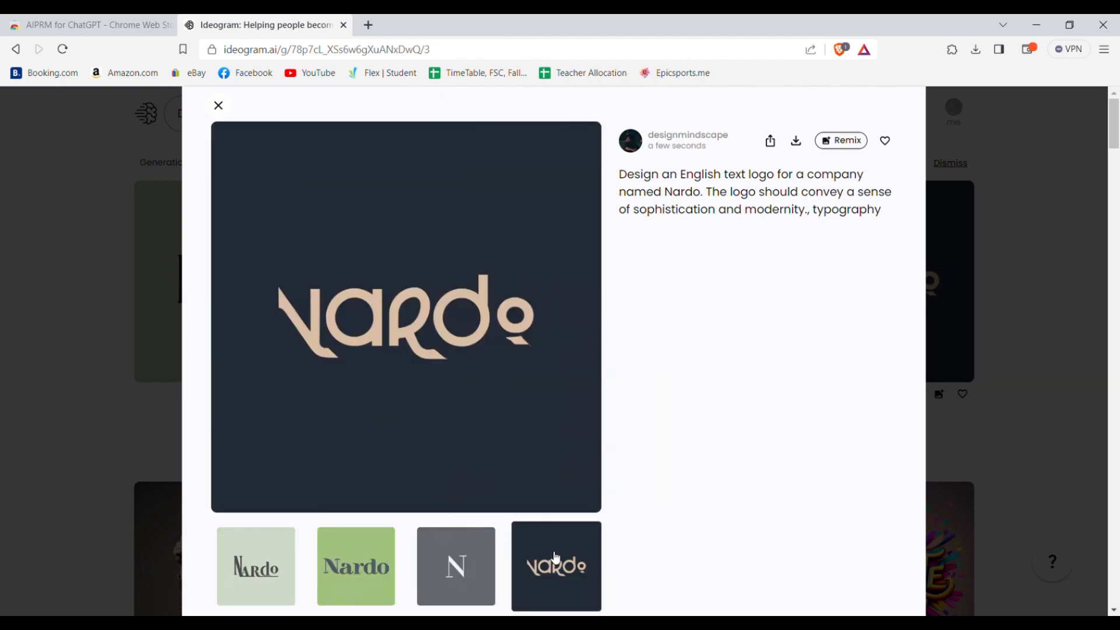
{"action": "left_click", "coordinate": [356, 566]}
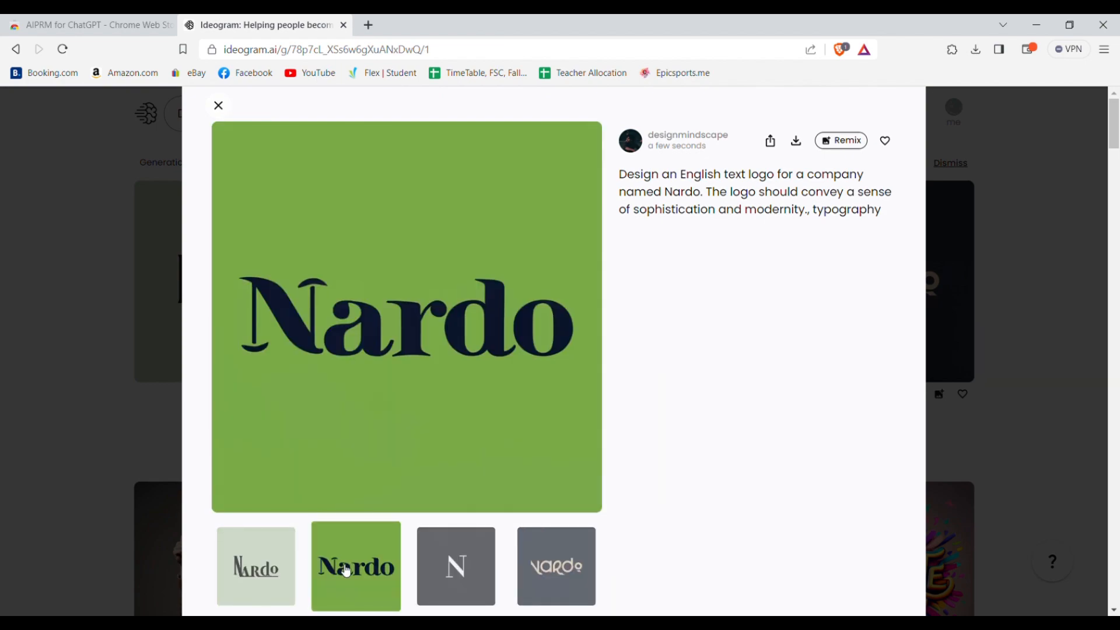
{"action": "left_click", "coordinate": [217, 105]}
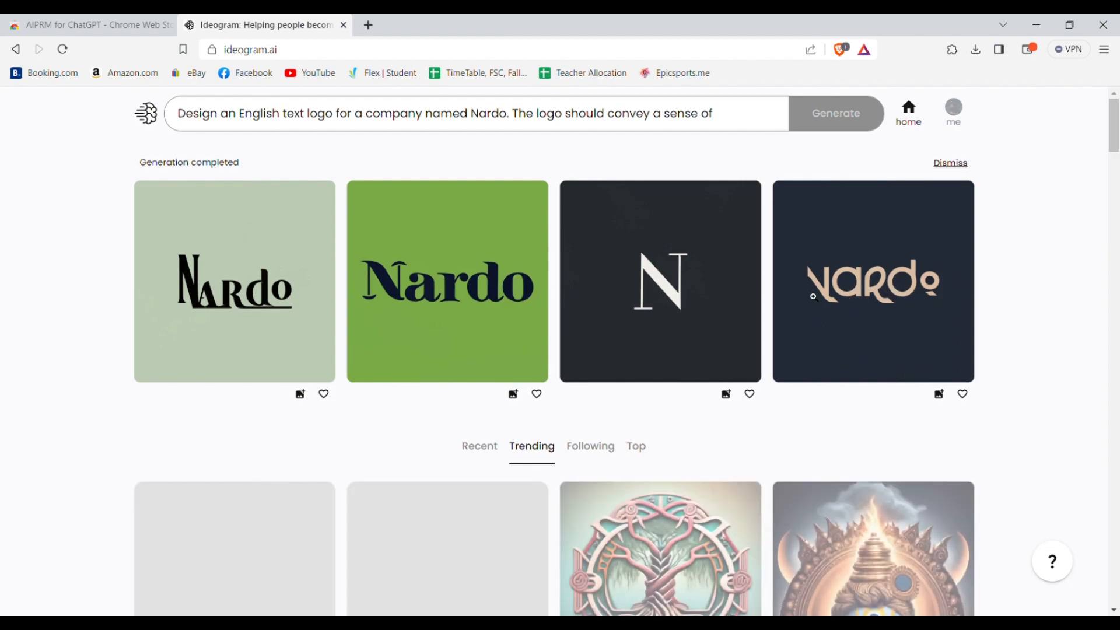
Open the dark navy Nardo logo design enlarged.
{"action": "left_click", "coordinate": [872, 281]}
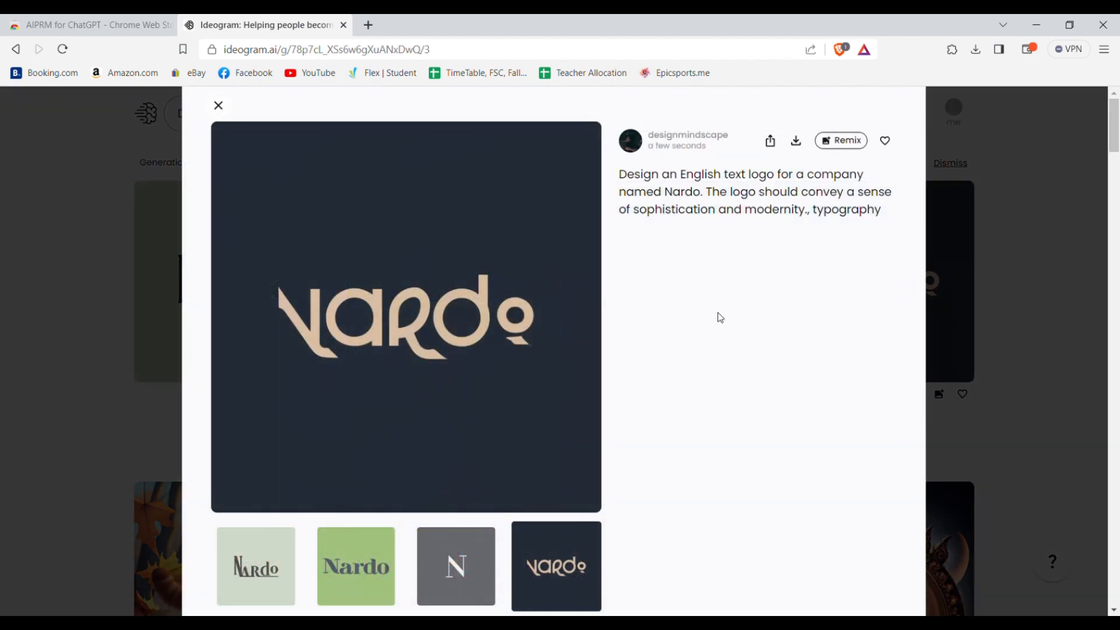
{"action": "mouse_move", "coordinate": [847, 140]}
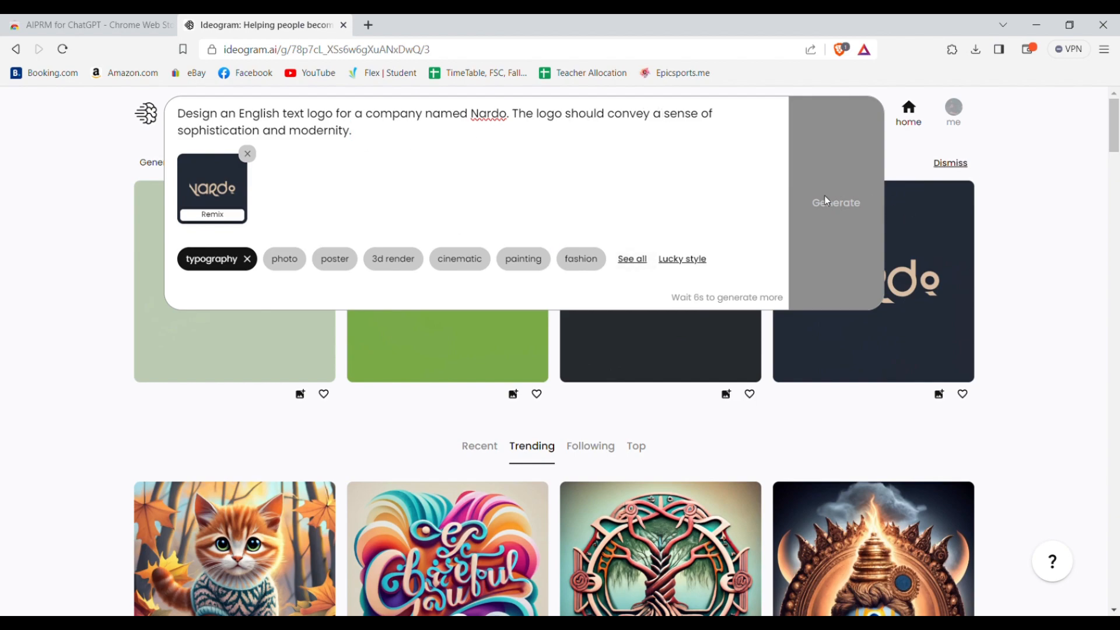
{"action": "mouse_move", "coordinate": [752, 296]}
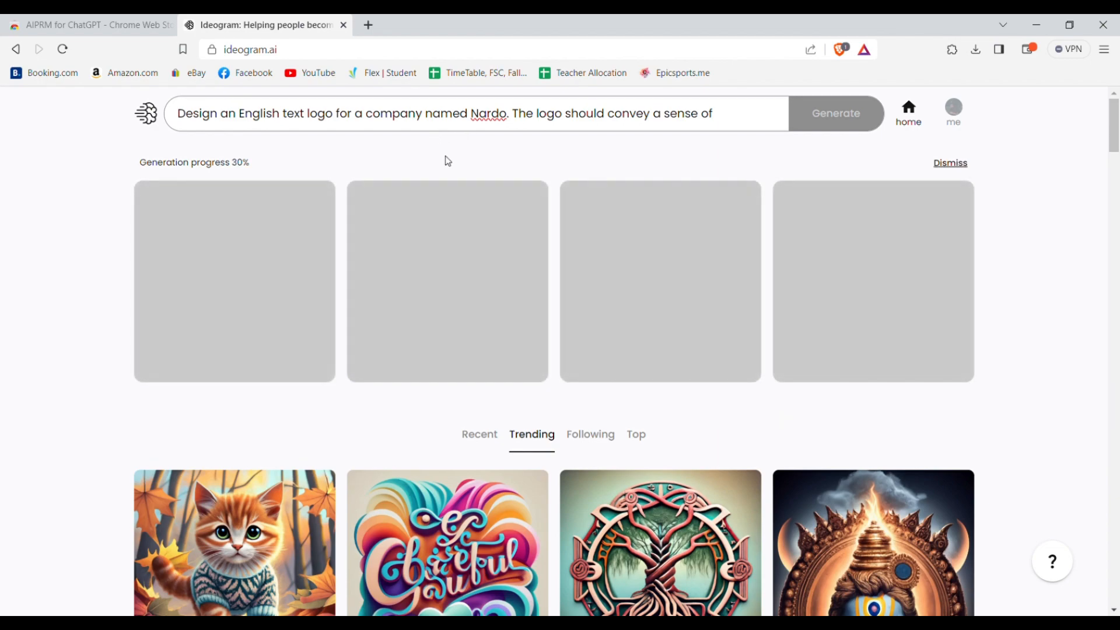
{"action": "mouse_move", "coordinate": [490, 160]}
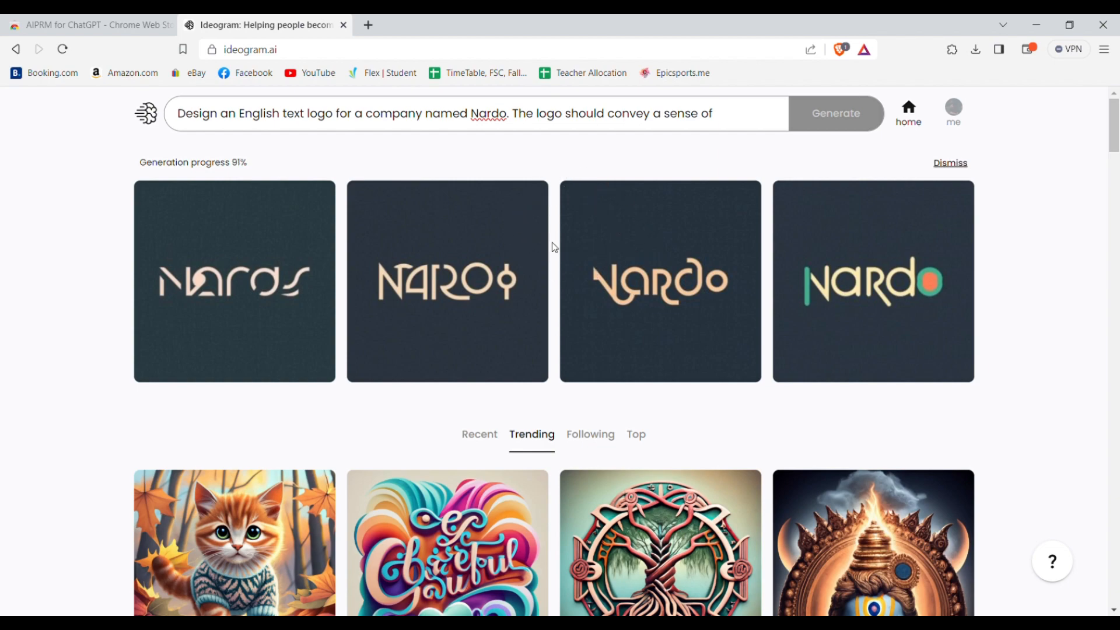
{"action": "mouse_move", "coordinate": [558, 289]}
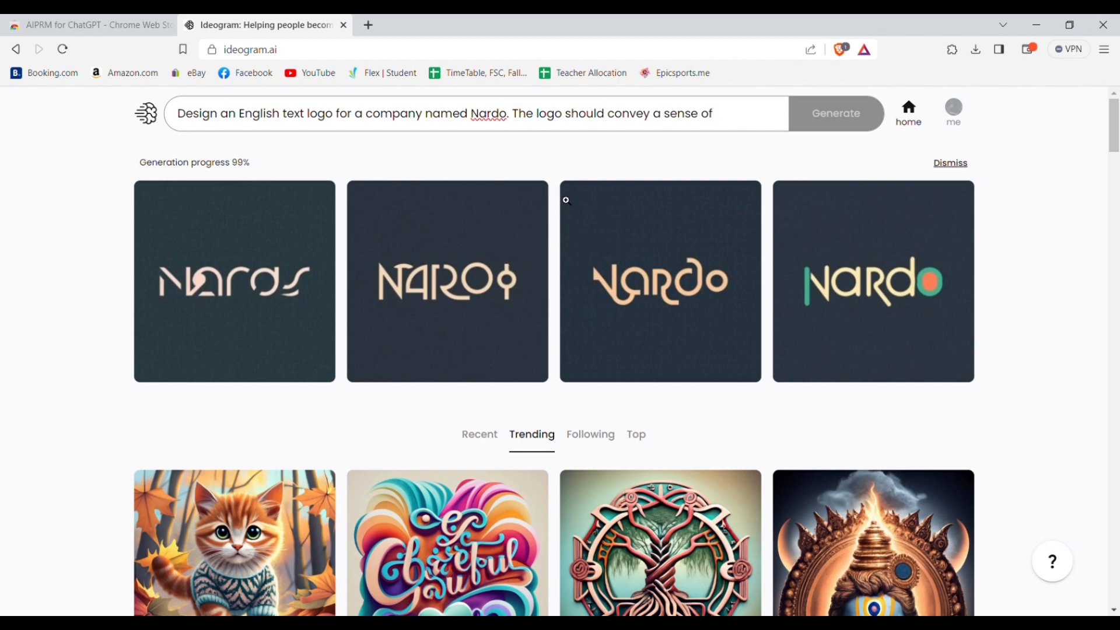
{"action": "mouse_move", "coordinate": [517, 207]}
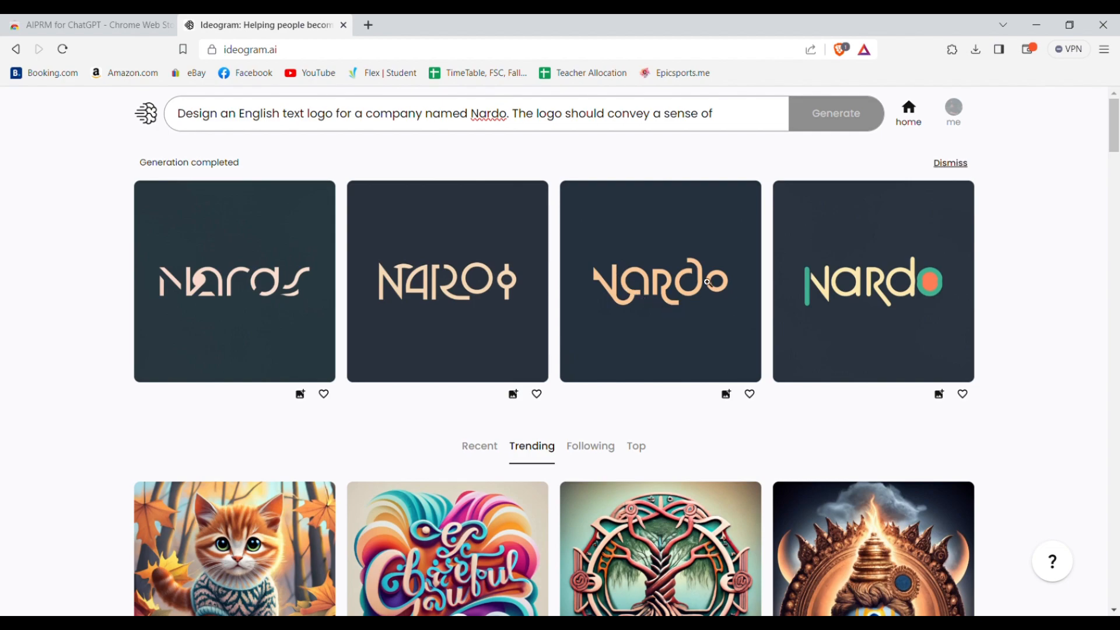
{"action": "mouse_move", "coordinate": [623, 268]}
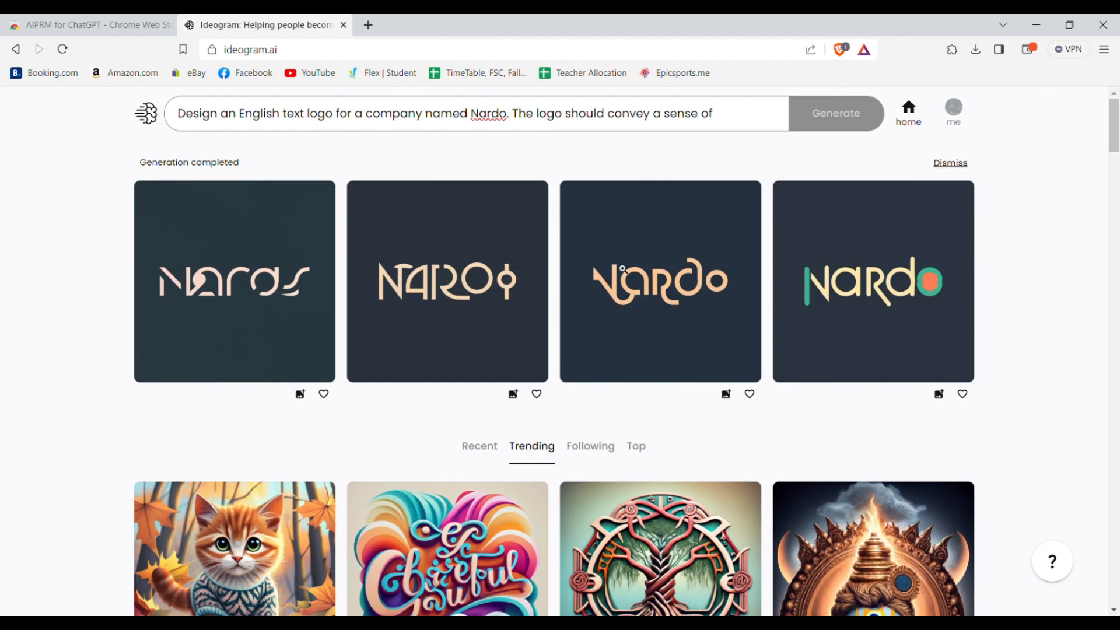
View the remixed Nardo results, rename the prompt company to OPUS, and remove the reference image.
{"action": "left_click", "coordinate": [234, 281]}
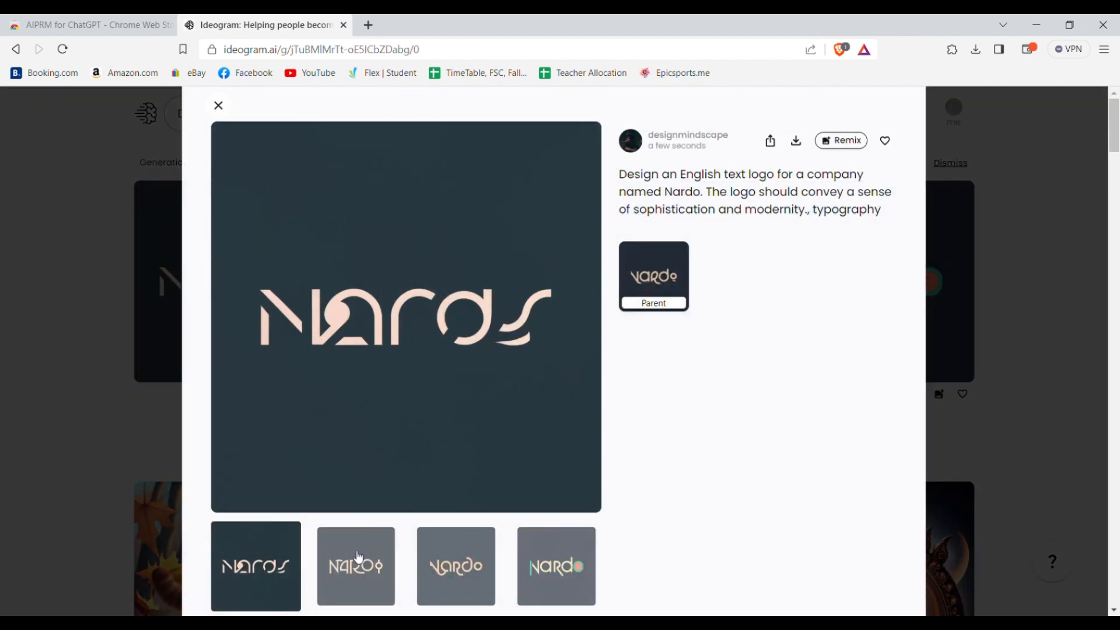
{"action": "left_click", "coordinate": [455, 565]}
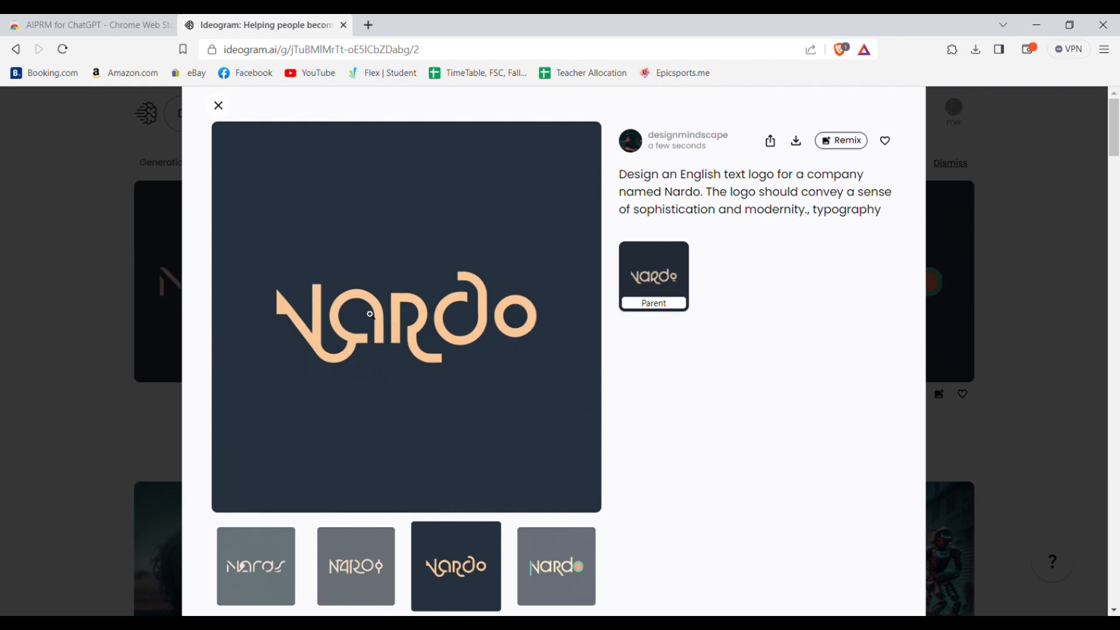
{"action": "left_click", "coordinate": [218, 105]}
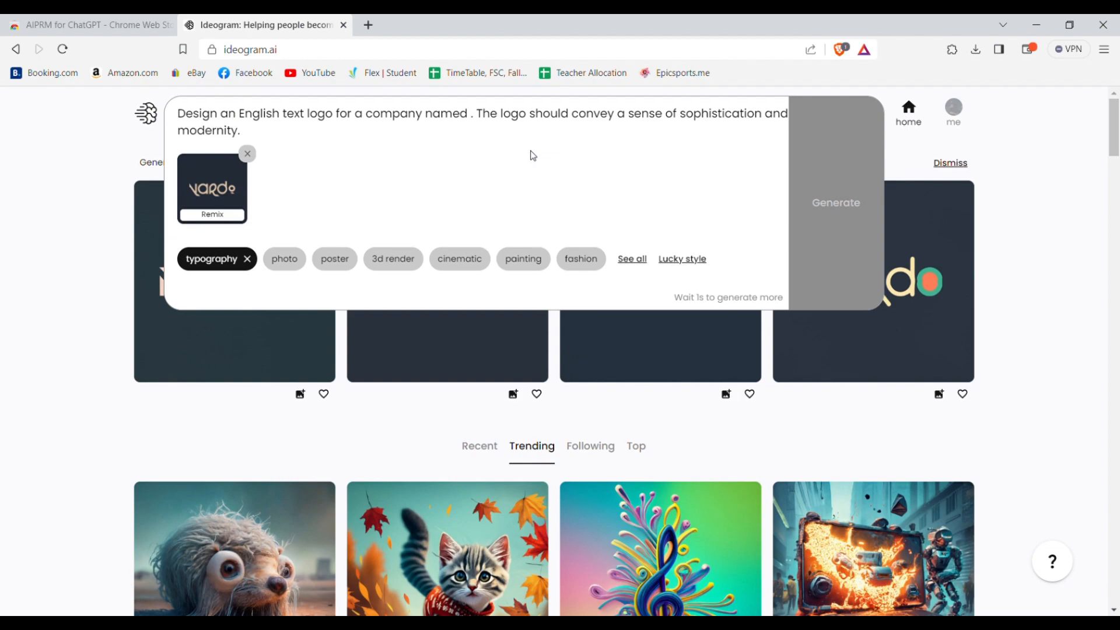
{"action": "type", "text": "OPUS"}
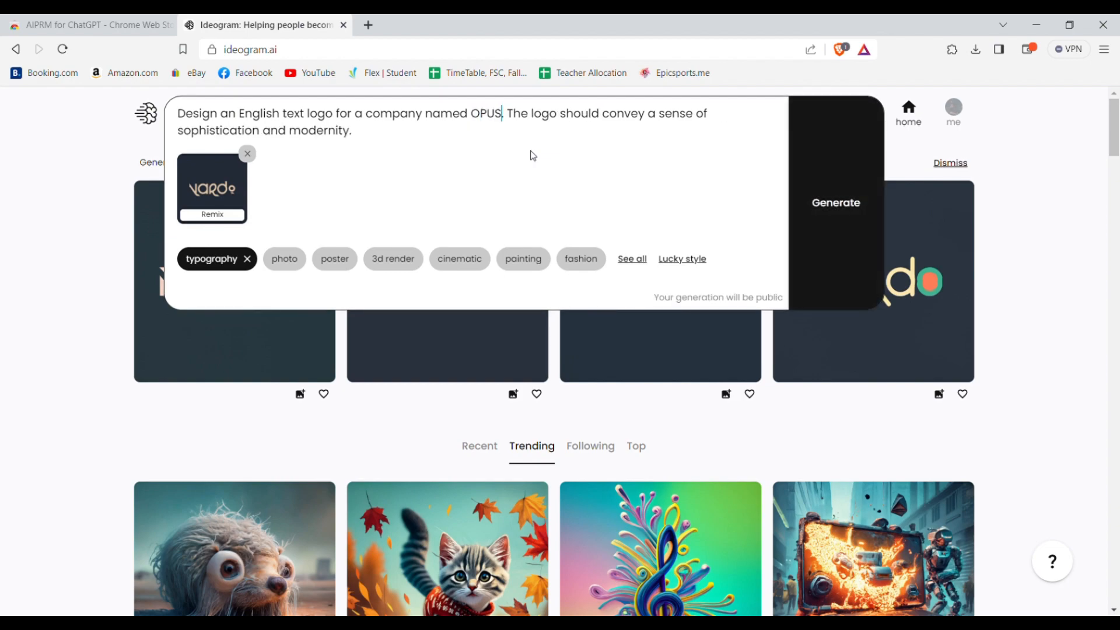
{"action": "left_click", "coordinate": [247, 154]}
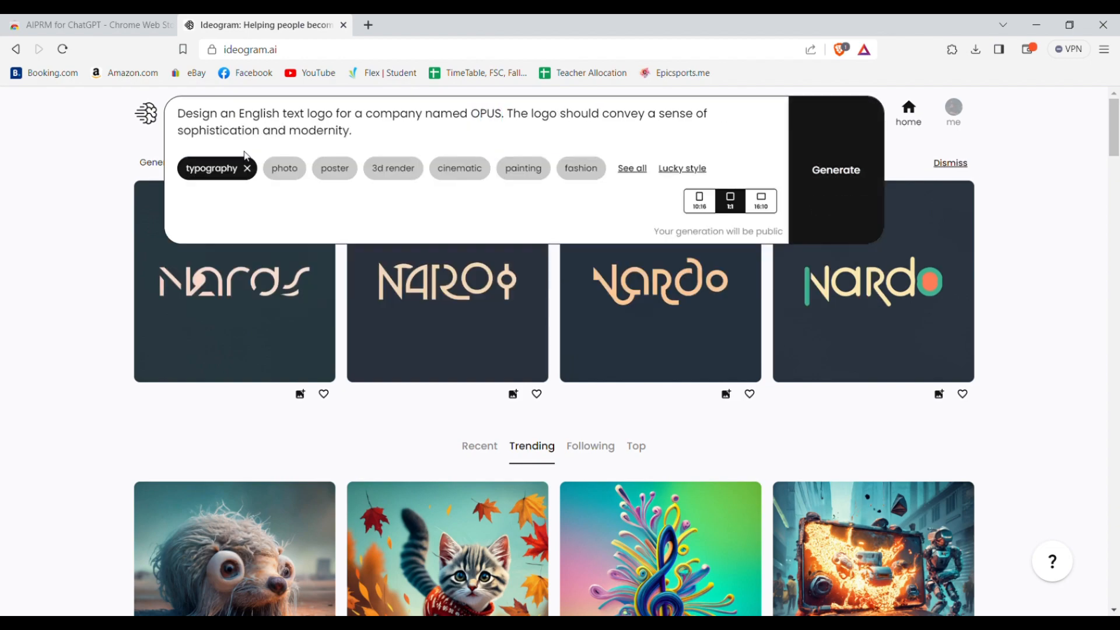
Generate the OPUS logo images.
{"action": "left_click", "coordinate": [835, 114]}
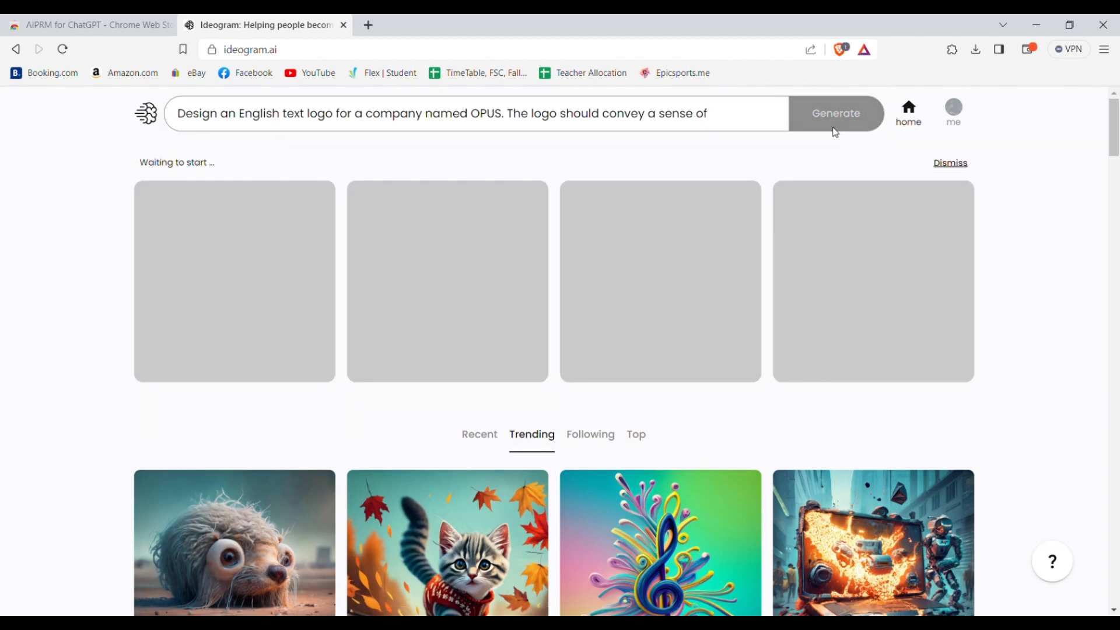
{"action": "left_click", "coordinate": [835, 113]}
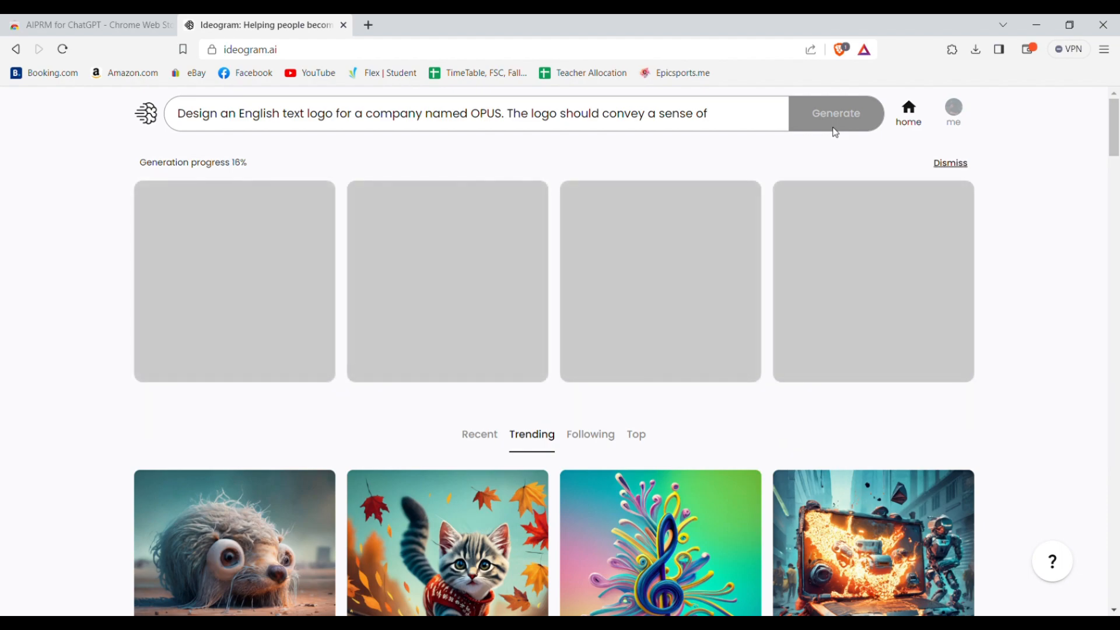
{"action": "mouse_move", "coordinate": [548, 149]}
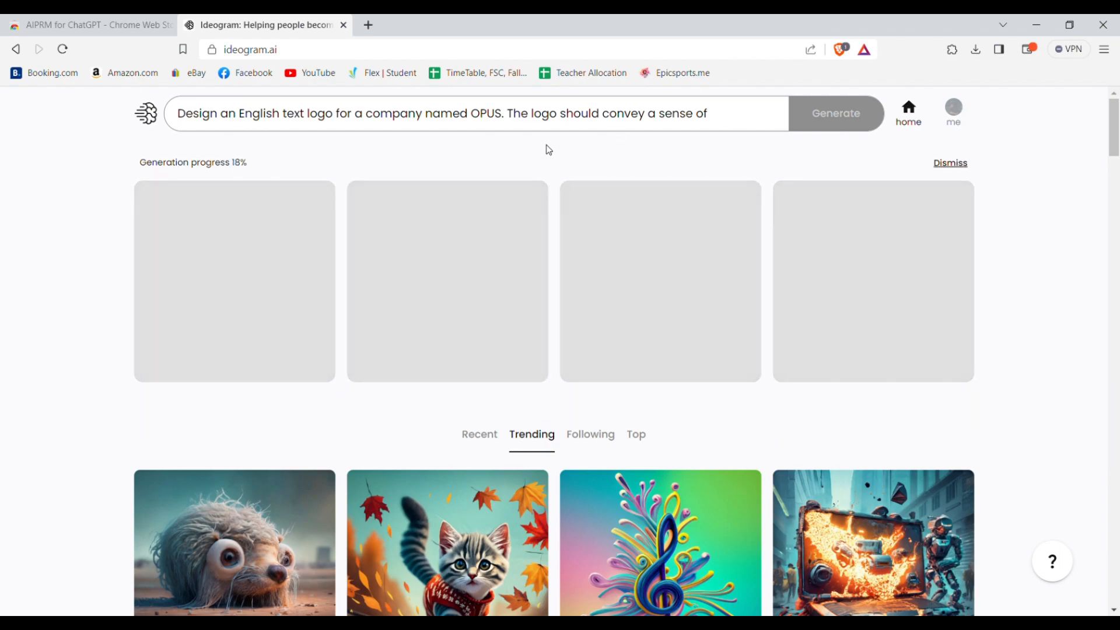
{"action": "mouse_move", "coordinate": [328, 174]}
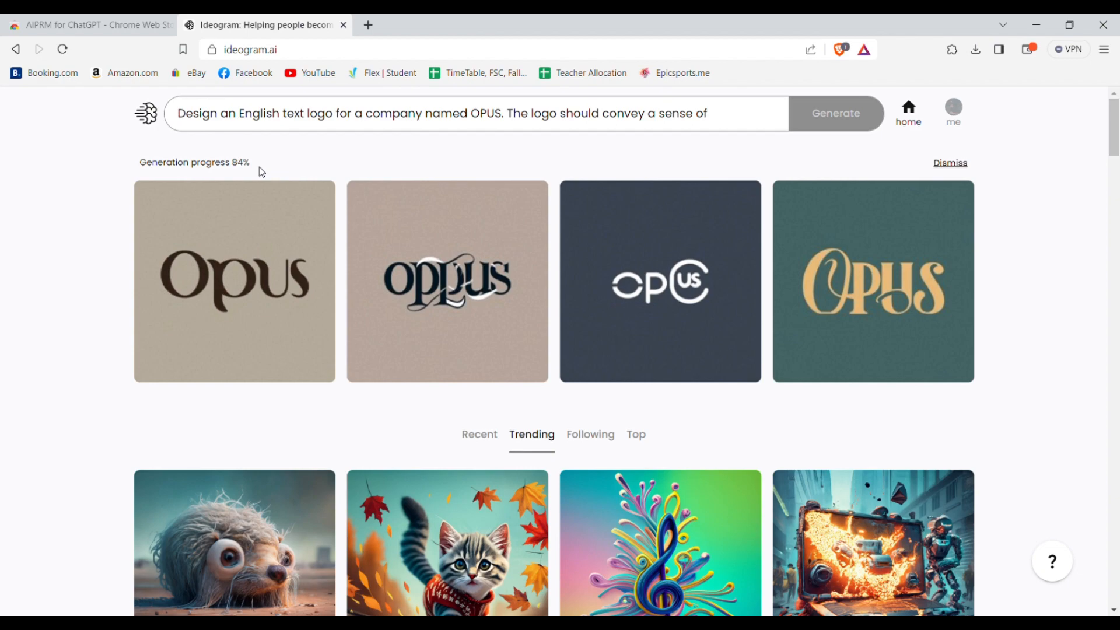
{"action": "mouse_move", "coordinate": [250, 183]}
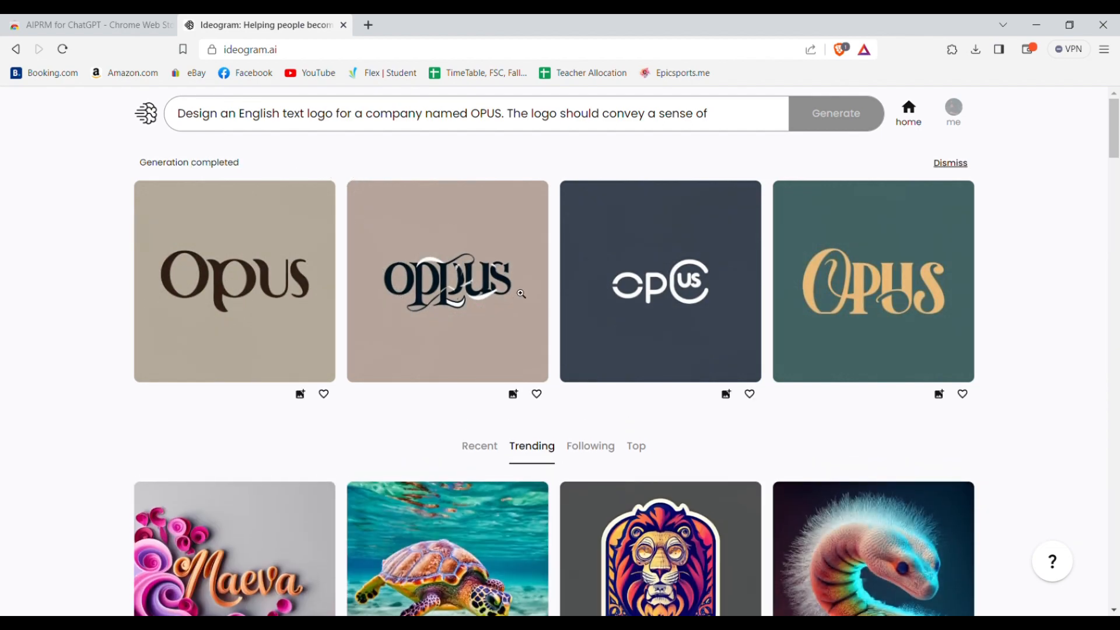
Compare the first, second and gold-on-teal OPUS variants enlarged, then close the viewer.
{"action": "left_click", "coordinate": [233, 280]}
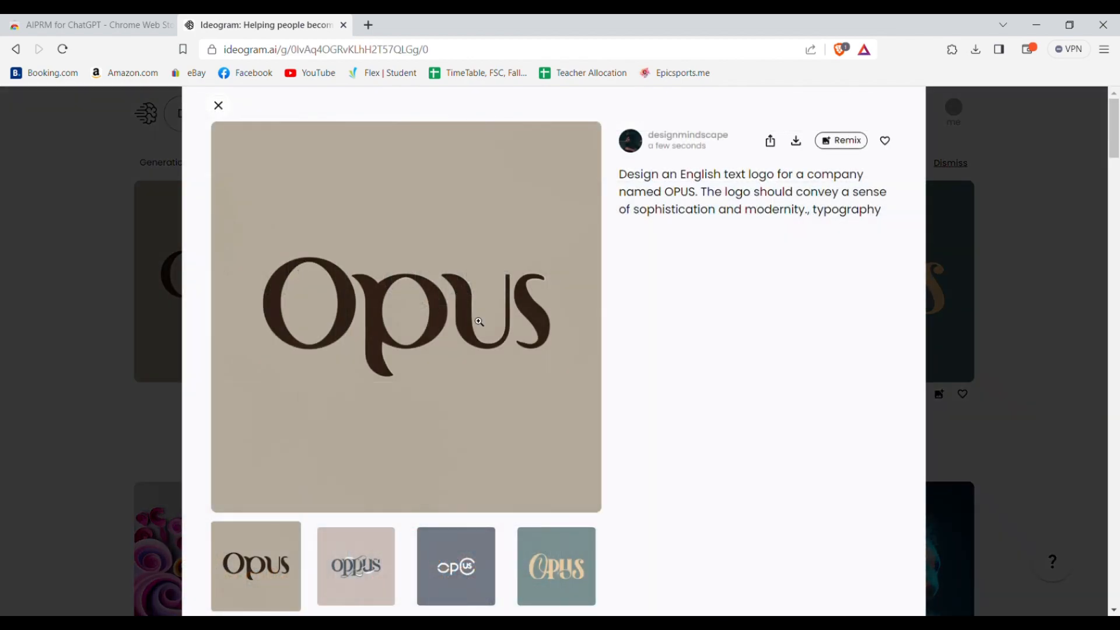
{"action": "left_click", "coordinate": [356, 566]}
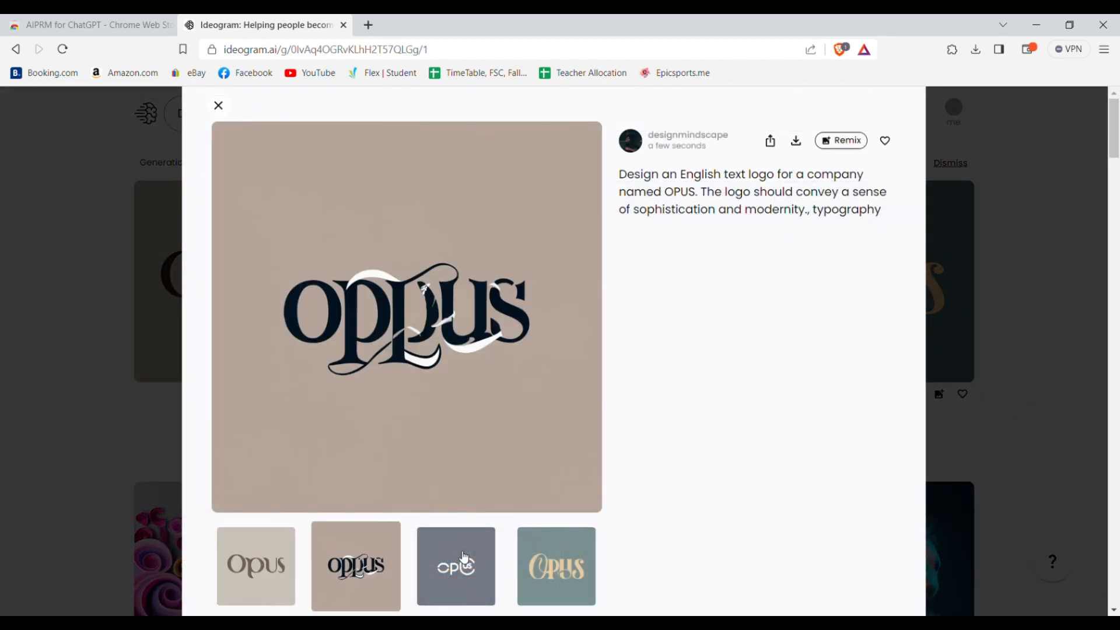
{"action": "left_click", "coordinate": [556, 566]}
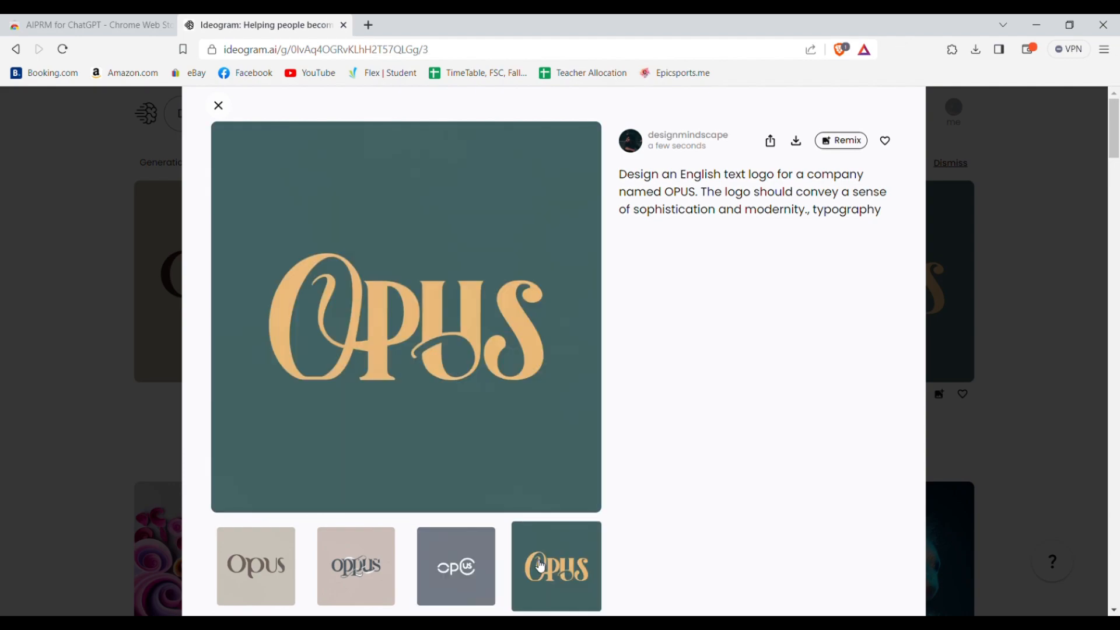
{"action": "mouse_move", "coordinate": [353, 387]}
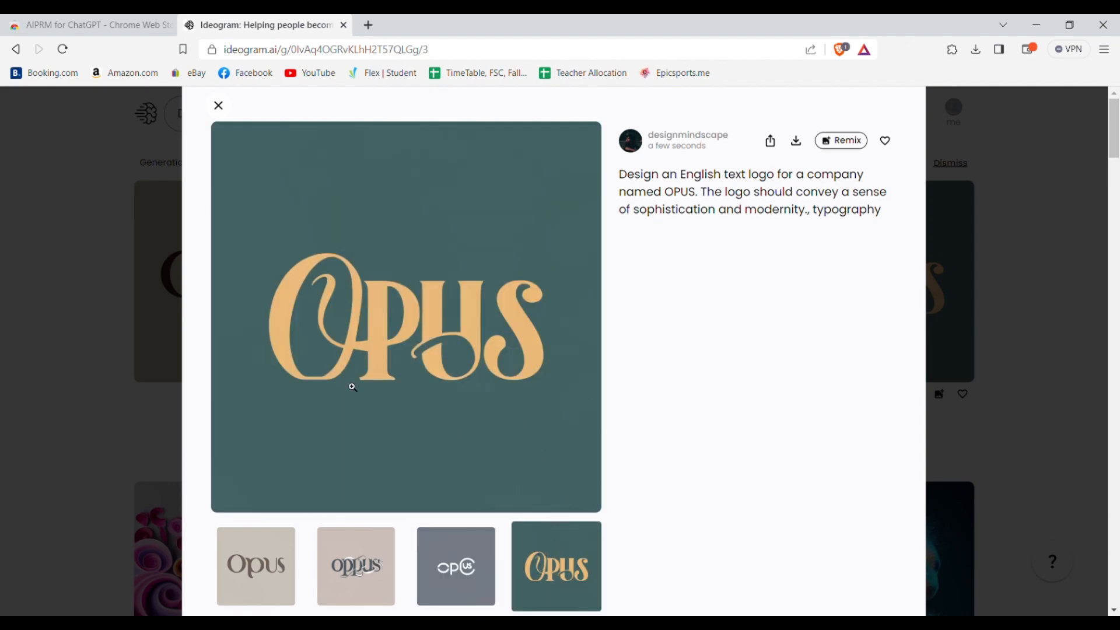
{"action": "left_click", "coordinate": [218, 105]}
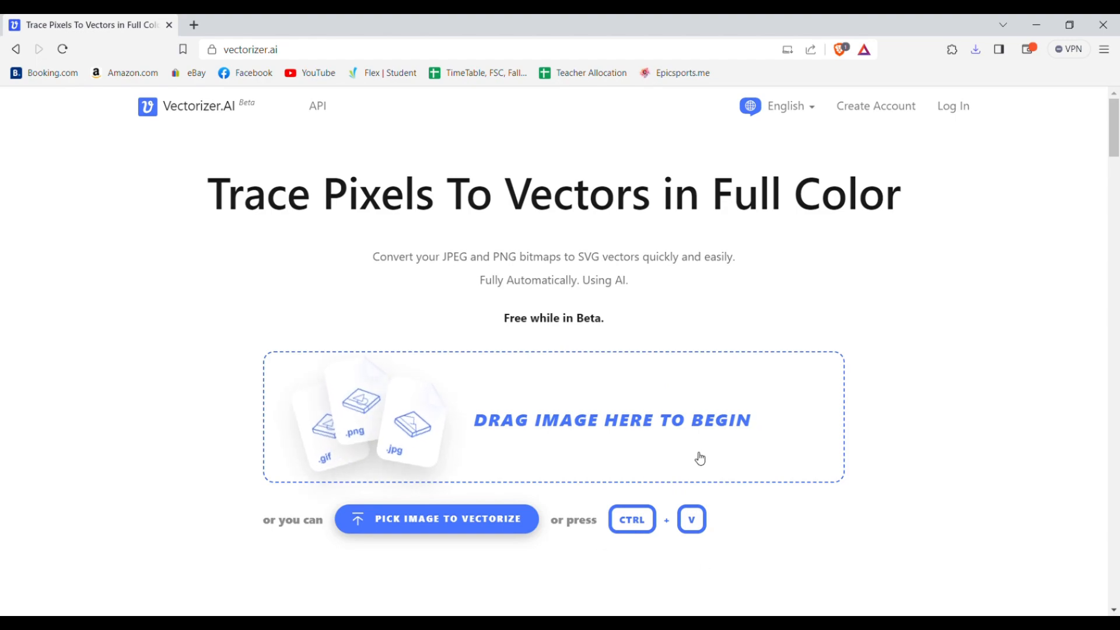
Scroll through Vectorizer.AI's How It Works and features sections, then back to the upload area.
{"action": "scroll", "scroll_direction": "down", "scroll_amount": 3}
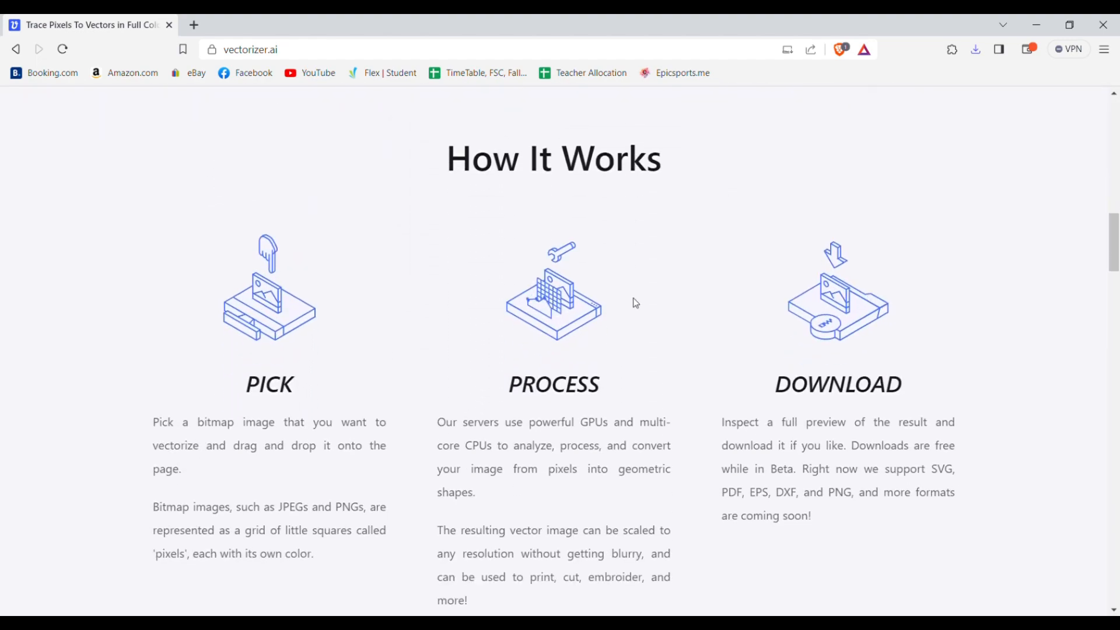
{"action": "scroll", "scroll_direction": "down", "scroll_amount": 3}
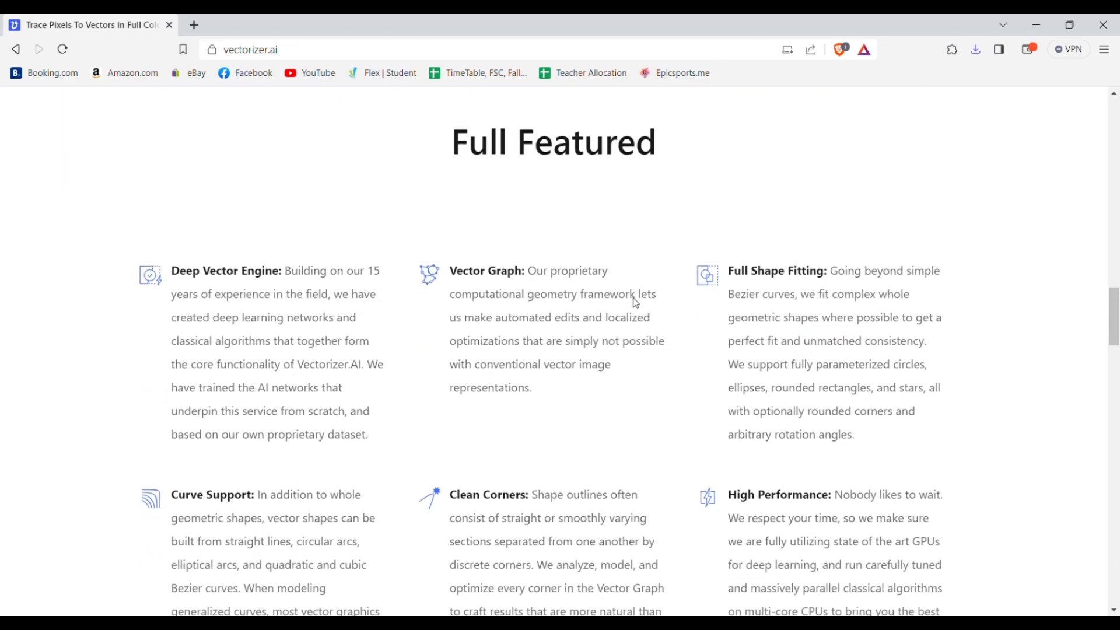
{"action": "scroll", "scroll_direction": "up", "scroll_amount": 3}
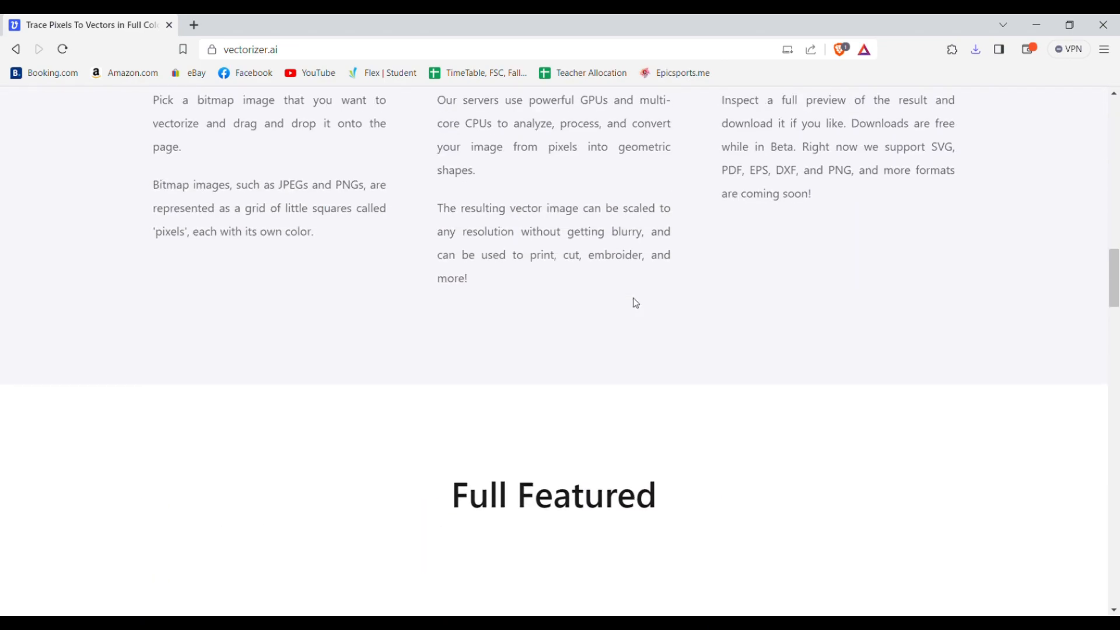
{"action": "scroll", "scroll_direction": "up", "scroll_amount": 3}
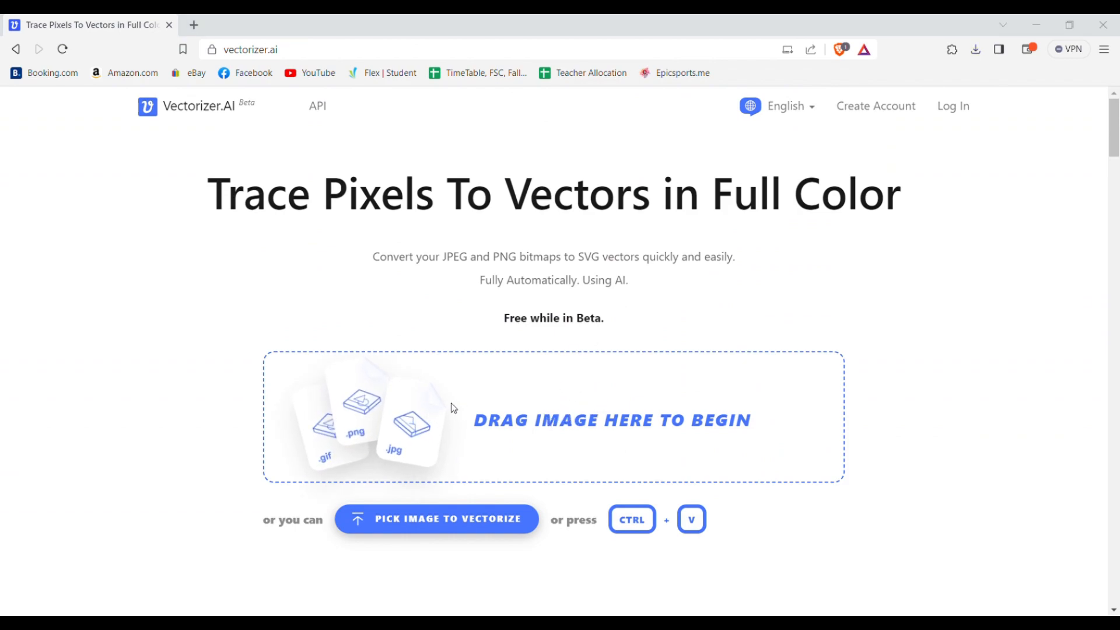
{"action": "mouse_move", "coordinate": [217, 218]}
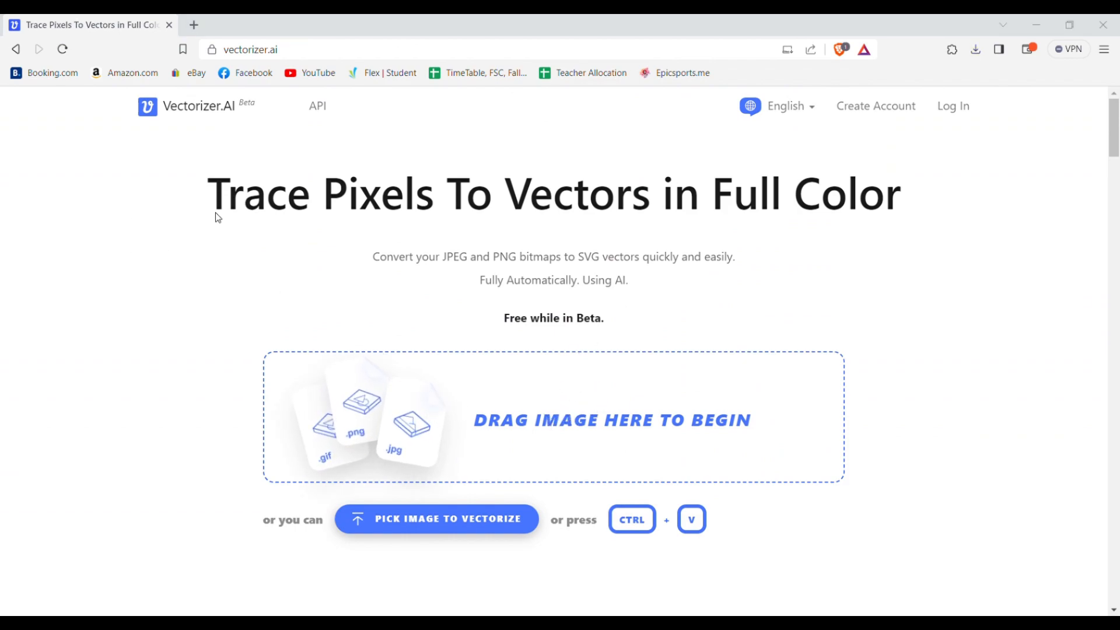
{"action": "mouse_move", "coordinate": [198, 235]}
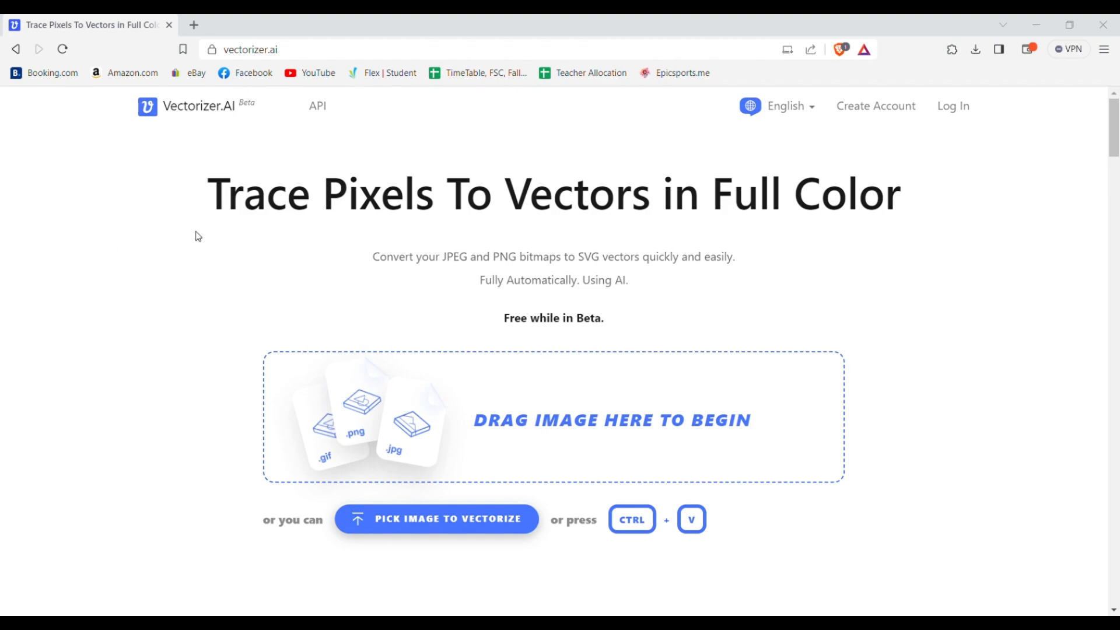
{"action": "mouse_move", "coordinate": [167, 276]}
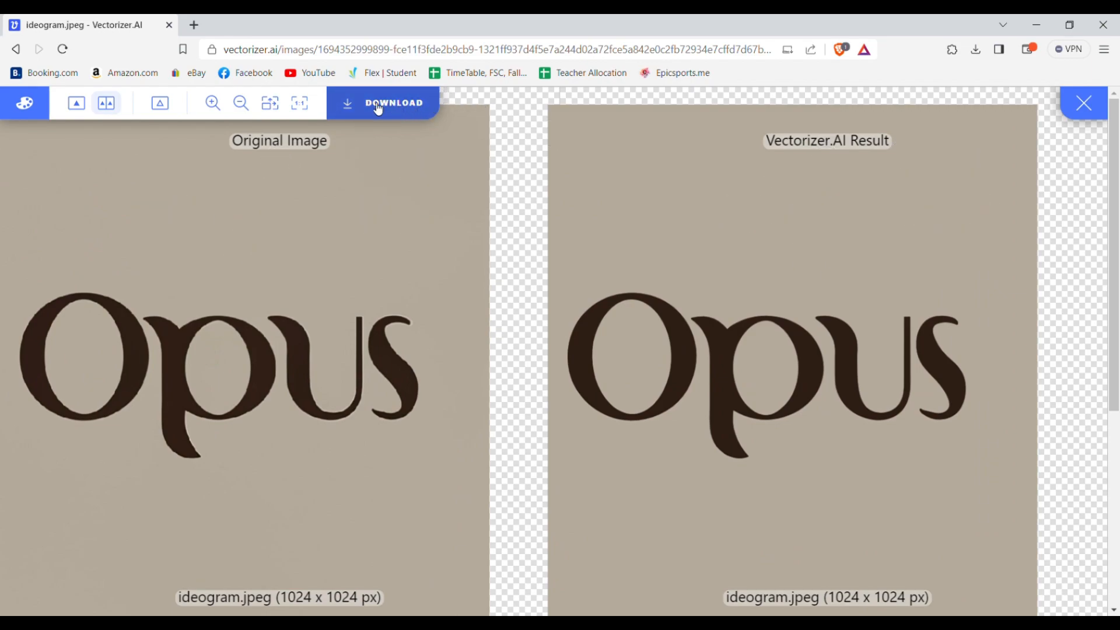
Open the vector result's download options with SVG format and scroll through the settings.
{"action": "left_click", "coordinate": [381, 103]}
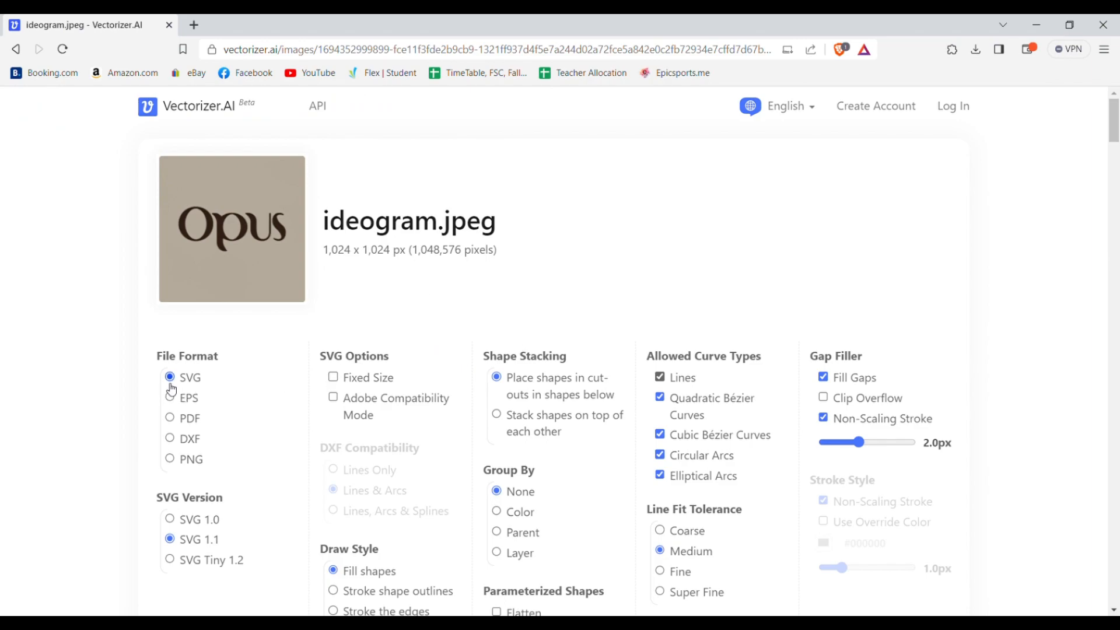
{"action": "mouse_move", "coordinate": [183, 475]}
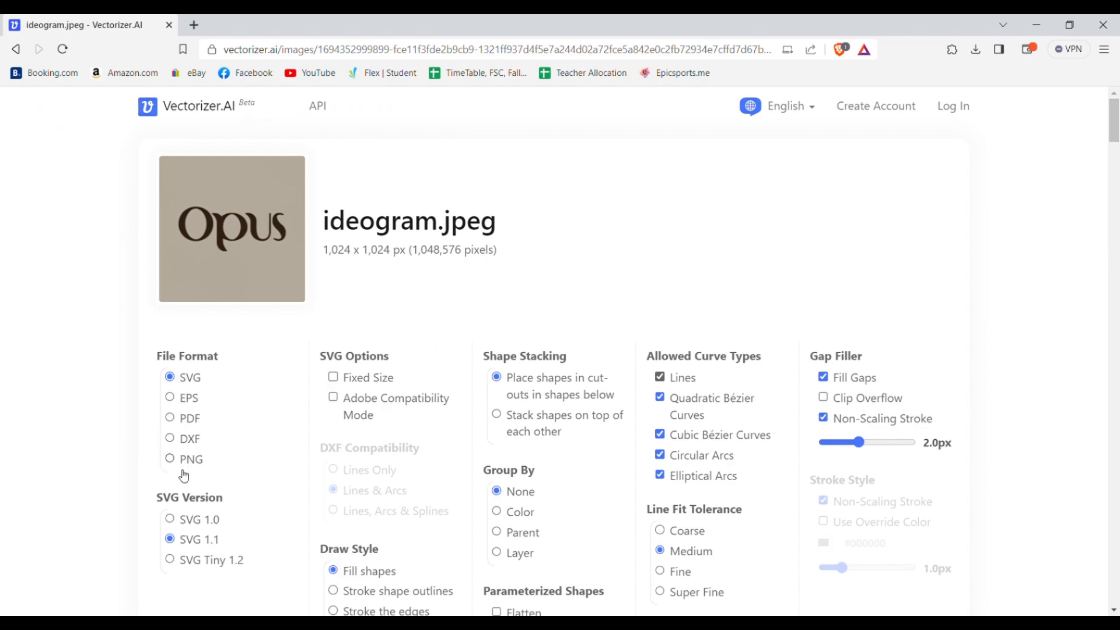
{"action": "mouse_move", "coordinate": [438, 418]}
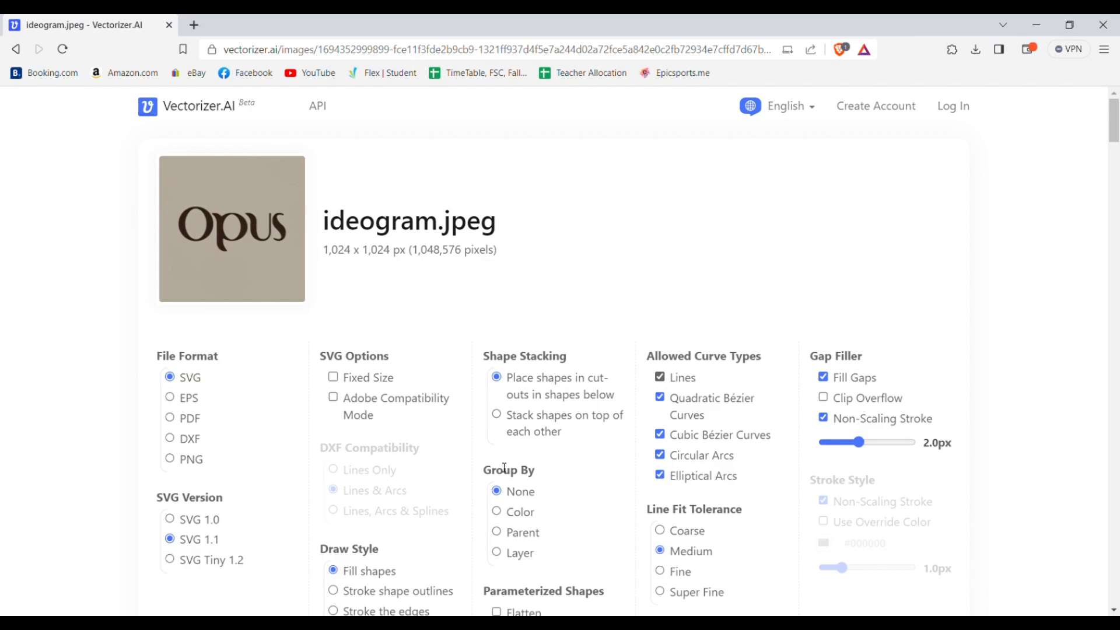
{"action": "scroll", "scroll_direction": "down", "scroll_amount": 3}
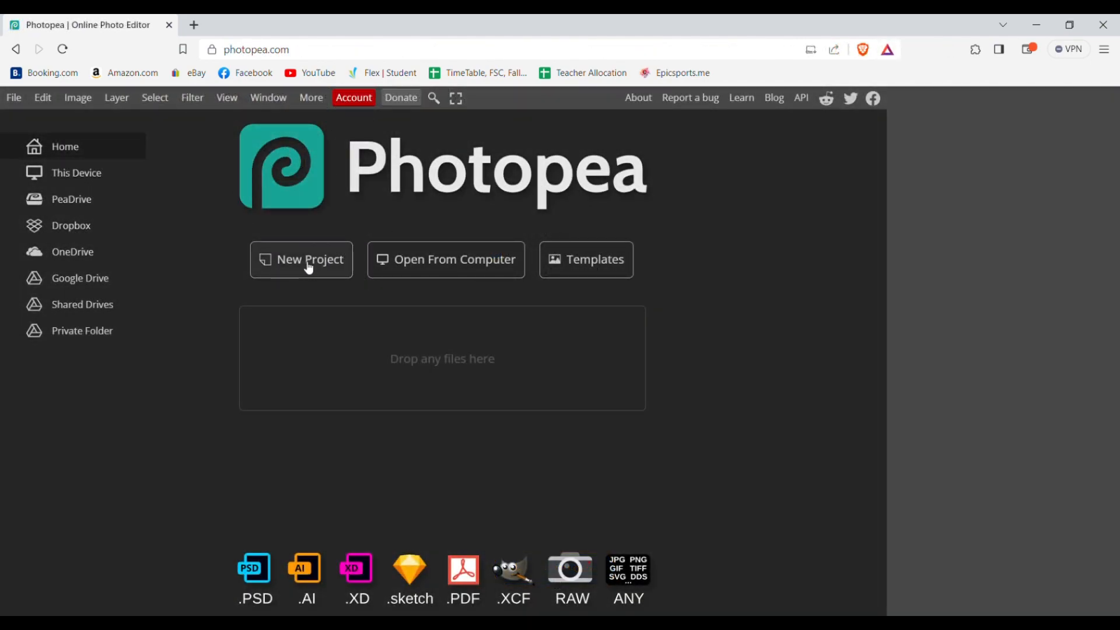
{"action": "mouse_move", "coordinate": [297, 168]}
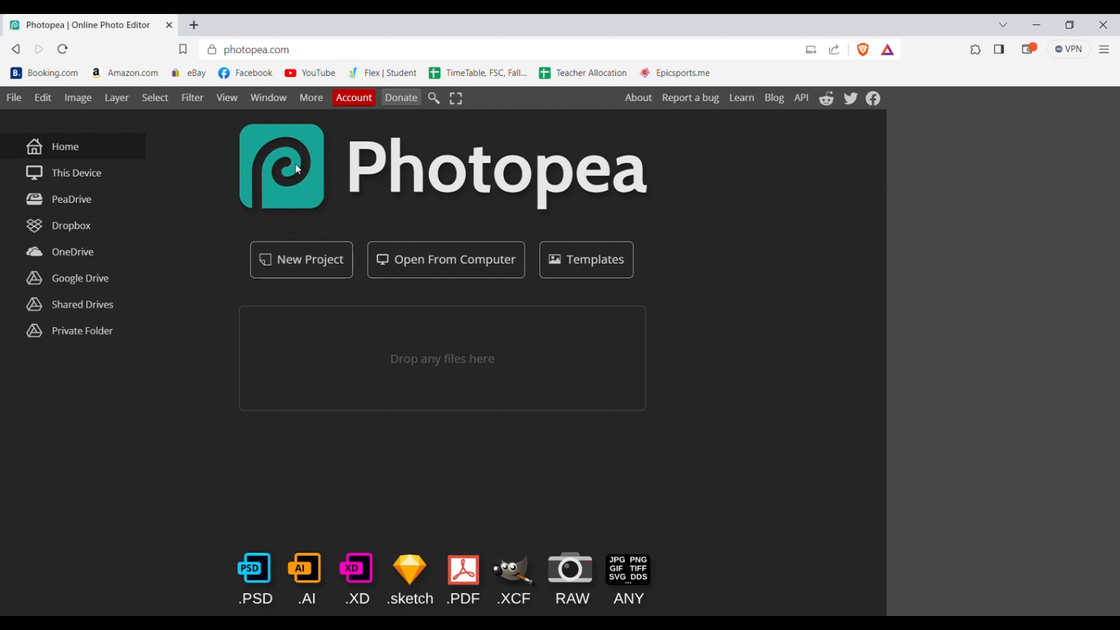
{"action": "left_click", "coordinate": [13, 99]}
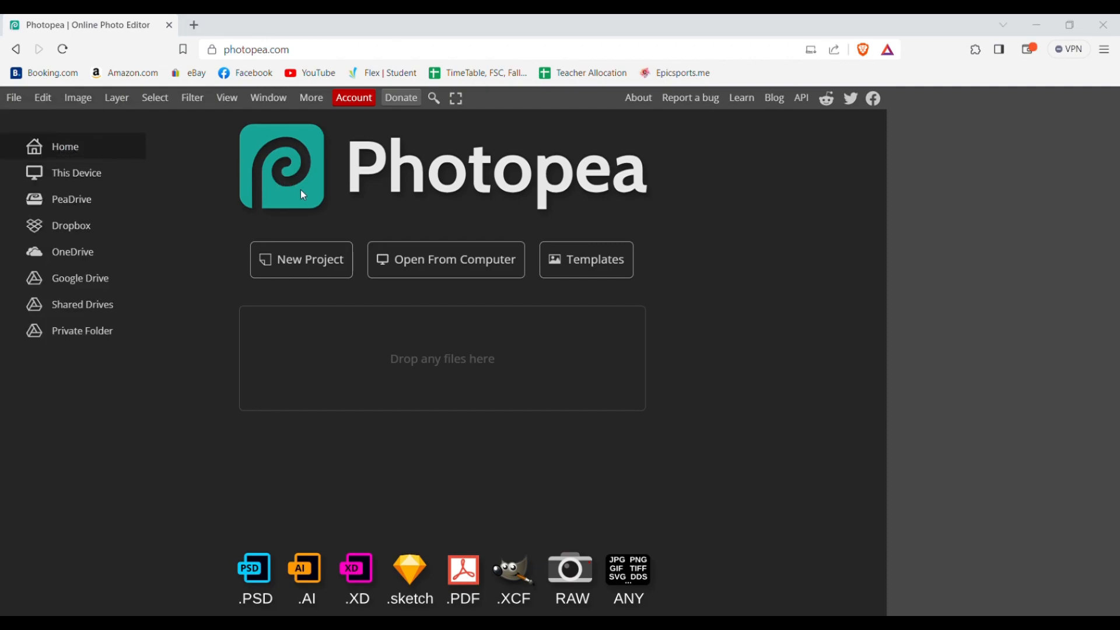
{"action": "mouse_move", "coordinate": [235, 255]}
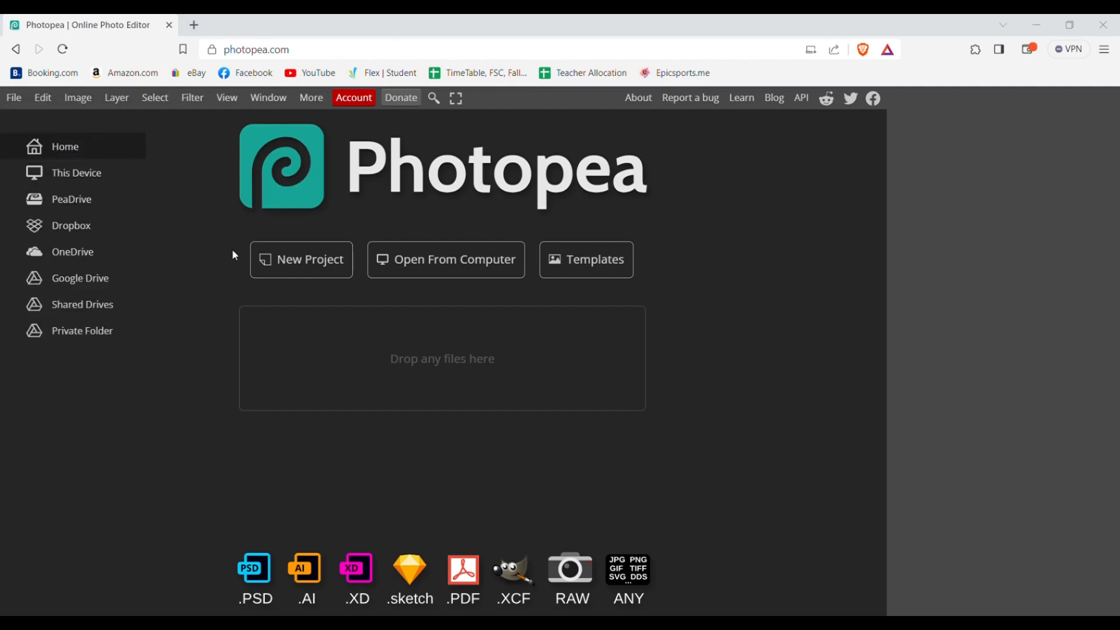
{"action": "mouse_move", "coordinate": [318, 297]}
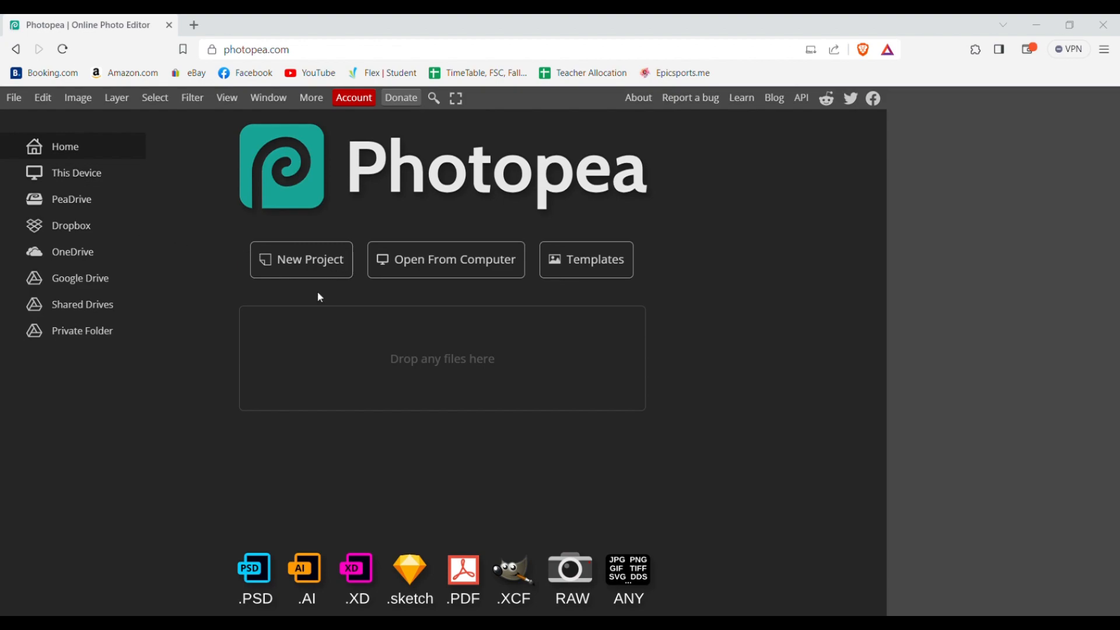
Open the vectorized Opus SVG and recolor its beige background to light blue 809ee0.
{"action": "left_click", "coordinate": [445, 259]}
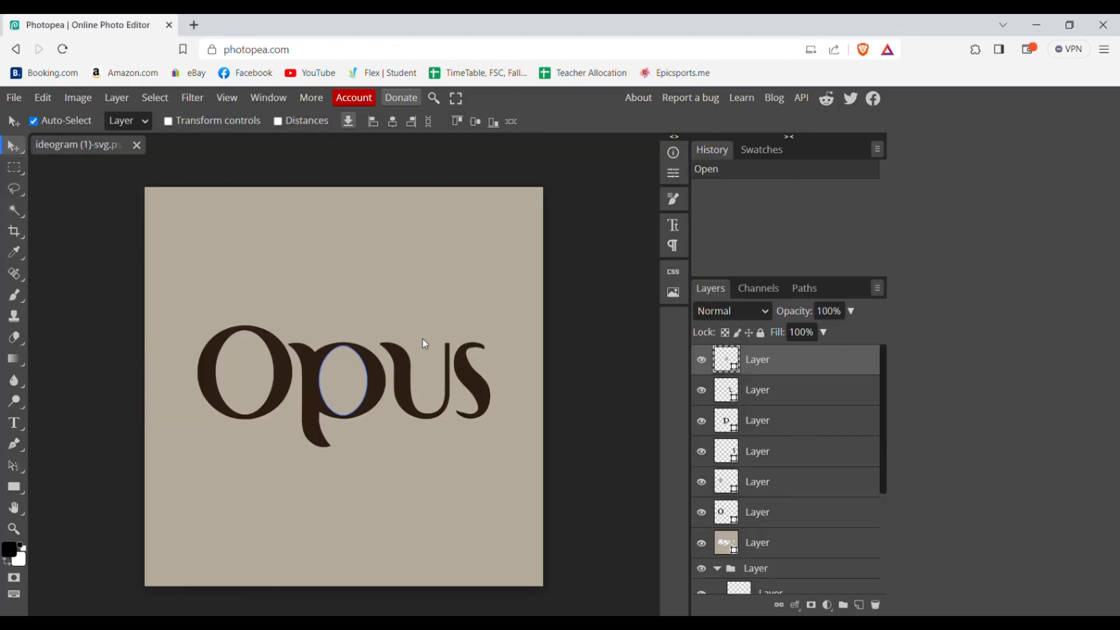
{"action": "mouse_move", "coordinate": [507, 341]}
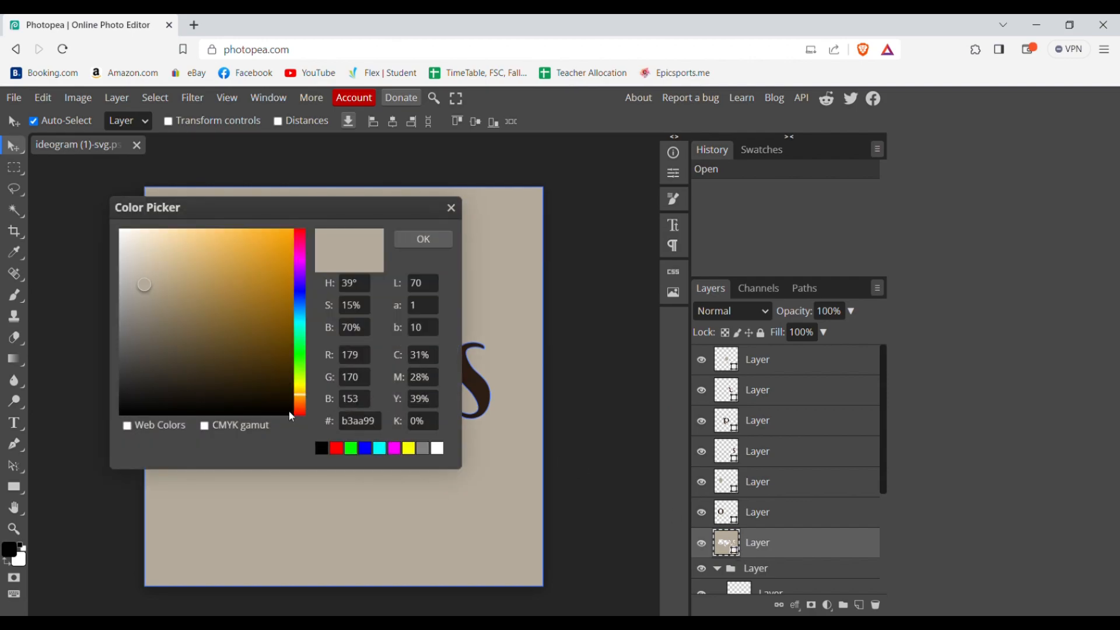
{"action": "left_click", "coordinate": [299, 289]}
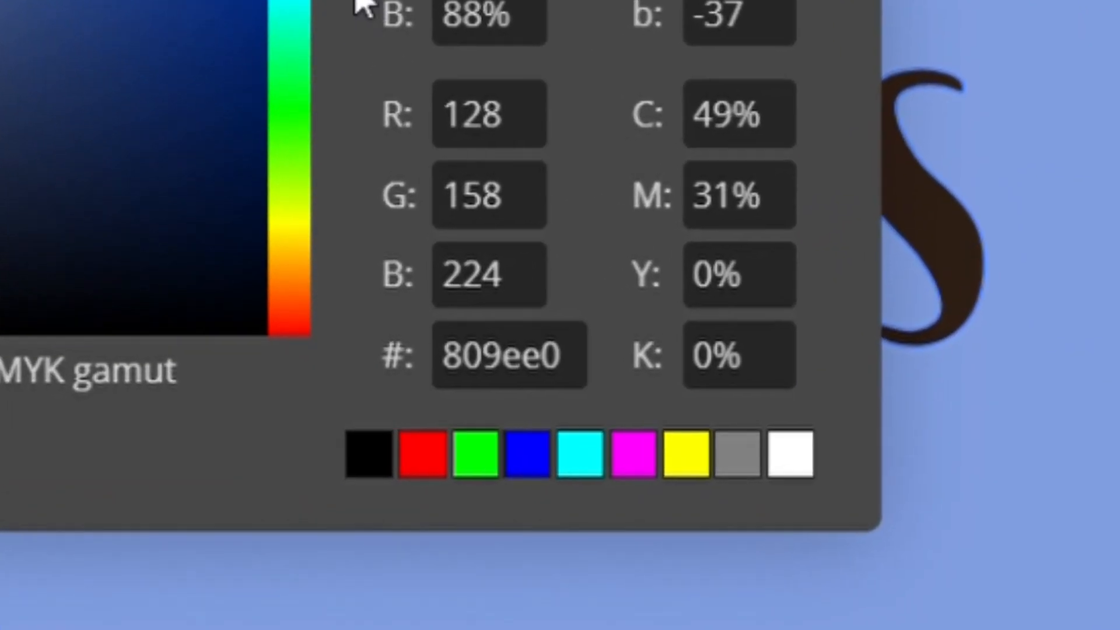
{"action": "left_click", "coordinate": [507, 354]}
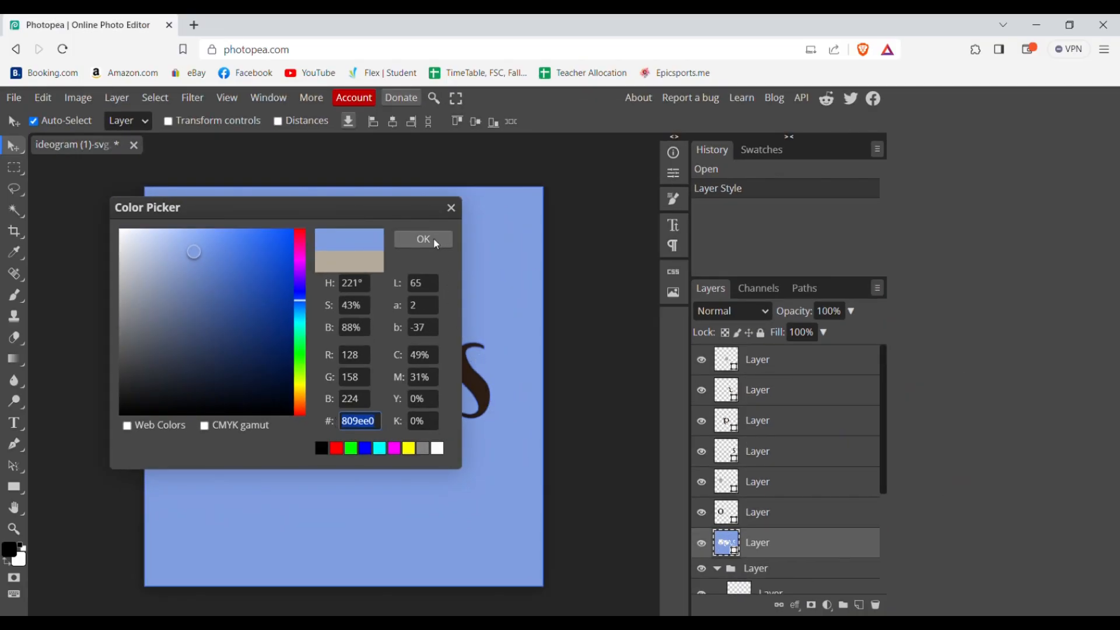
{"action": "left_click", "coordinate": [422, 239]}
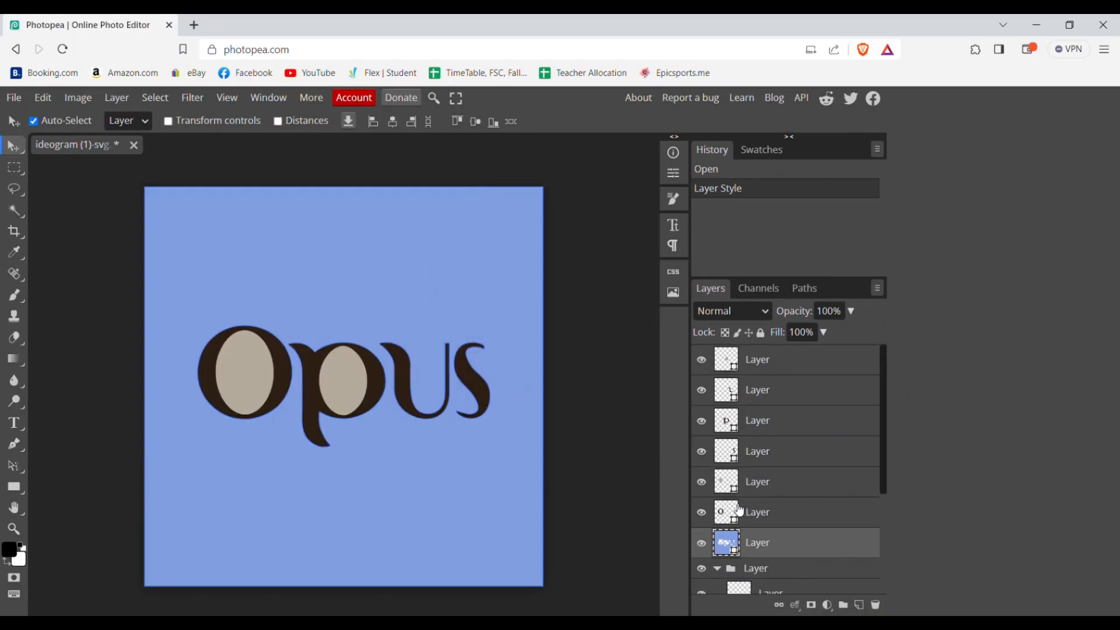
Fill both letter-hole shapes with light blue 809ee0.
{"action": "left_click", "coordinate": [786, 360]}
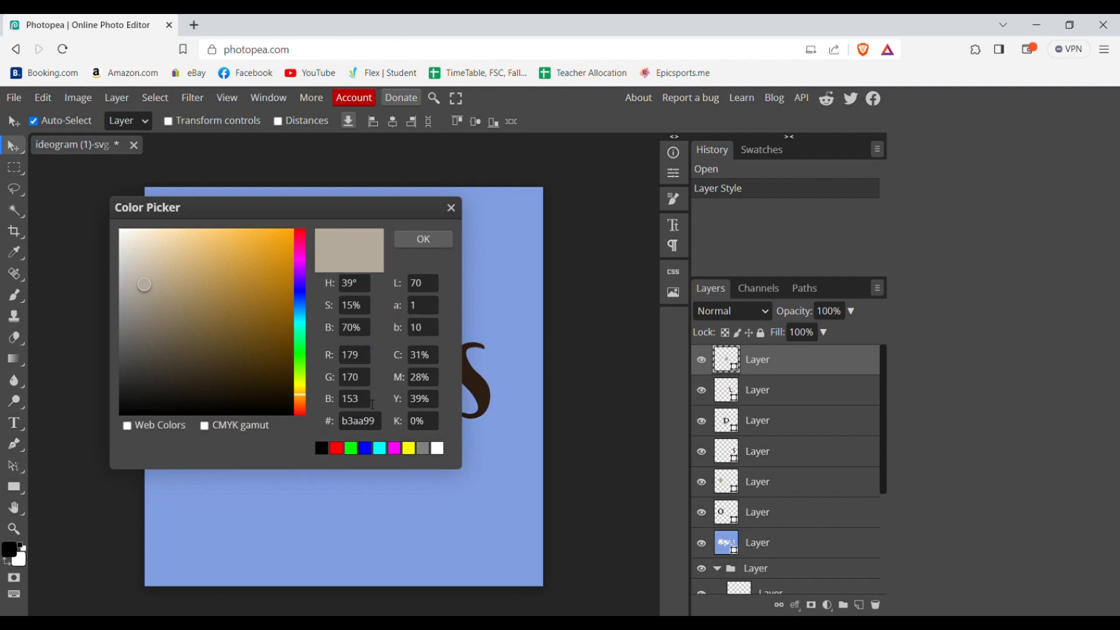
{"action": "type", "text": "809ee0"}
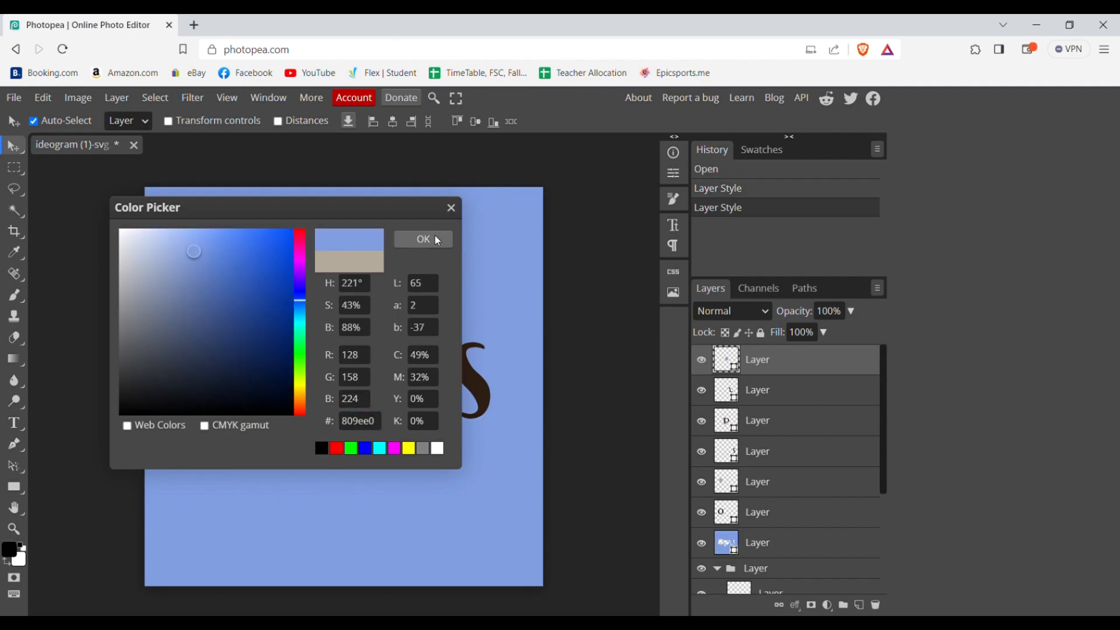
{"action": "left_click", "coordinate": [423, 239]}
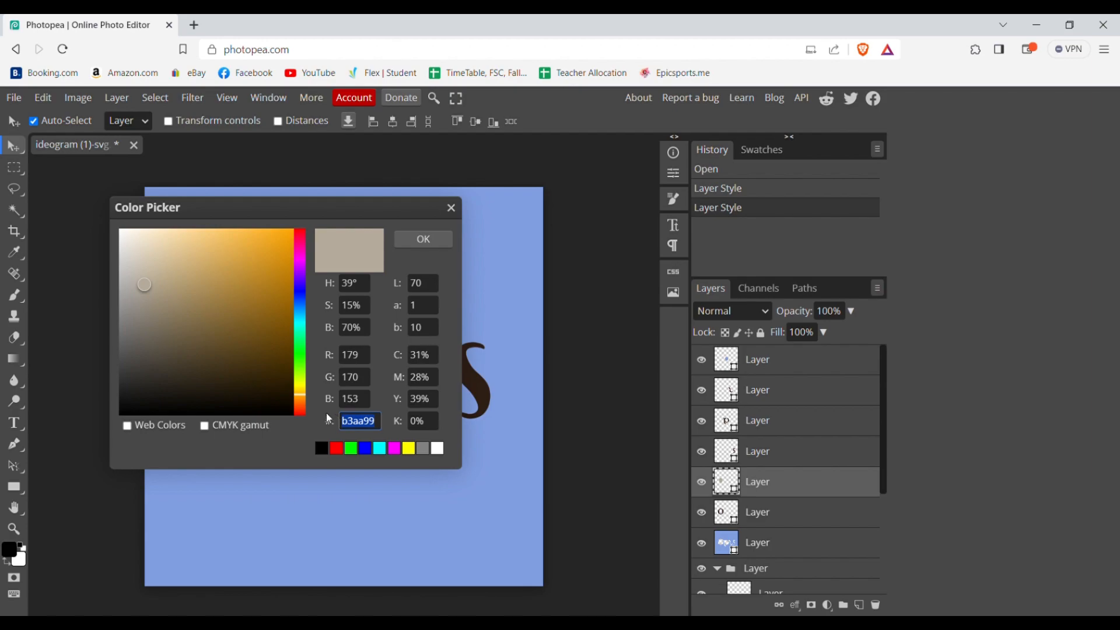
{"action": "type", "text": "809ee0"}
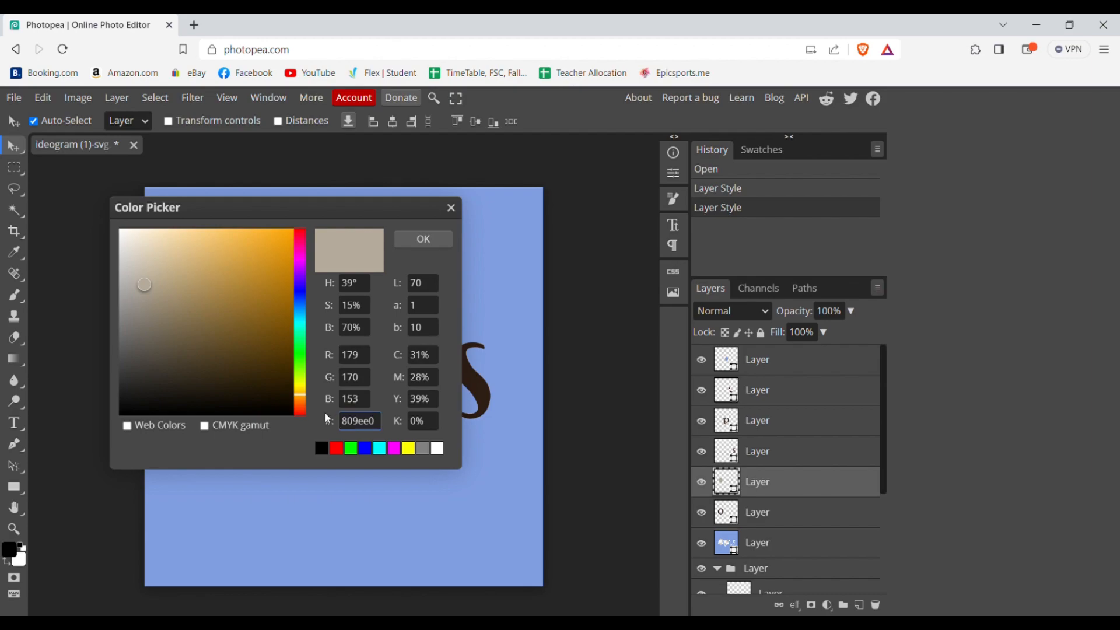
{"action": "left_click", "coordinate": [422, 239]}
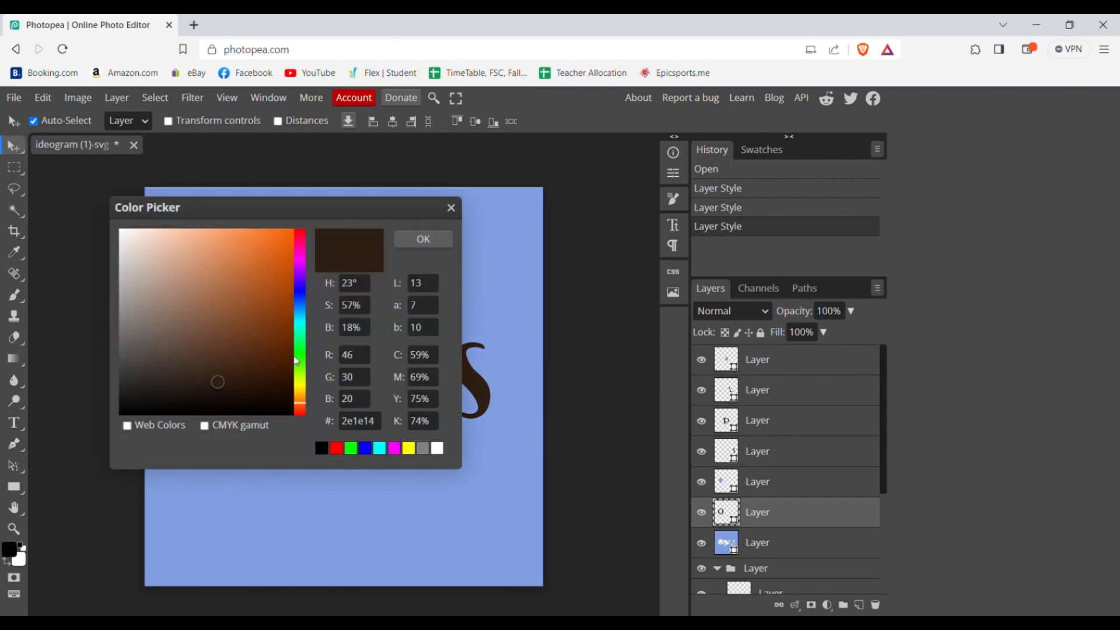
Recolor the Opus letters from dark brown to dark navy 14242e.
{"action": "left_click", "coordinate": [364, 448]}
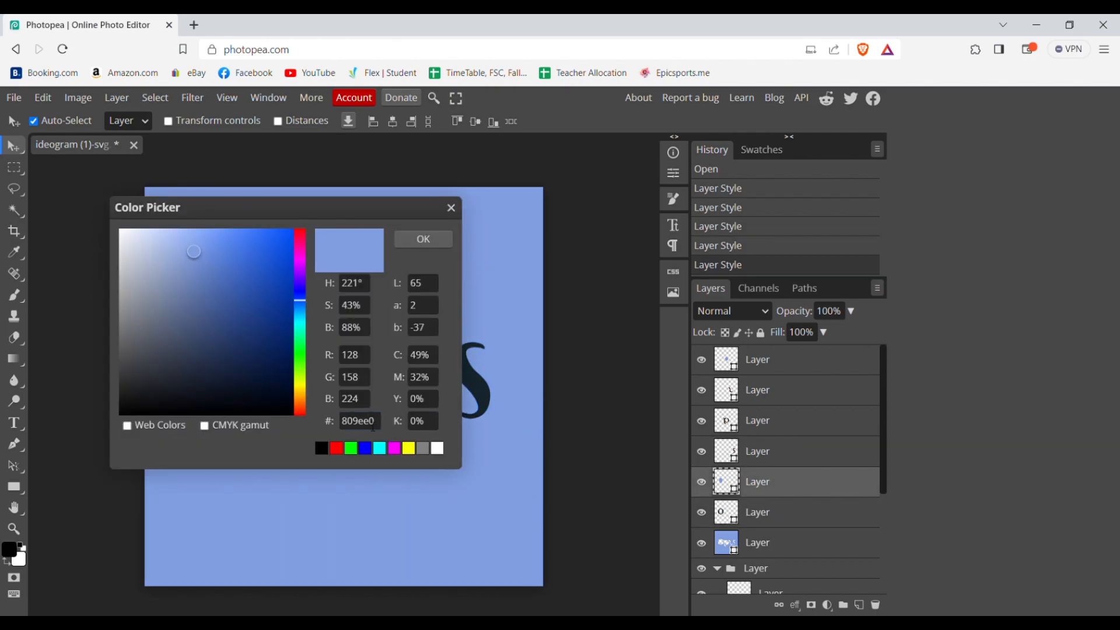
{"action": "left_click", "coordinate": [217, 381]}
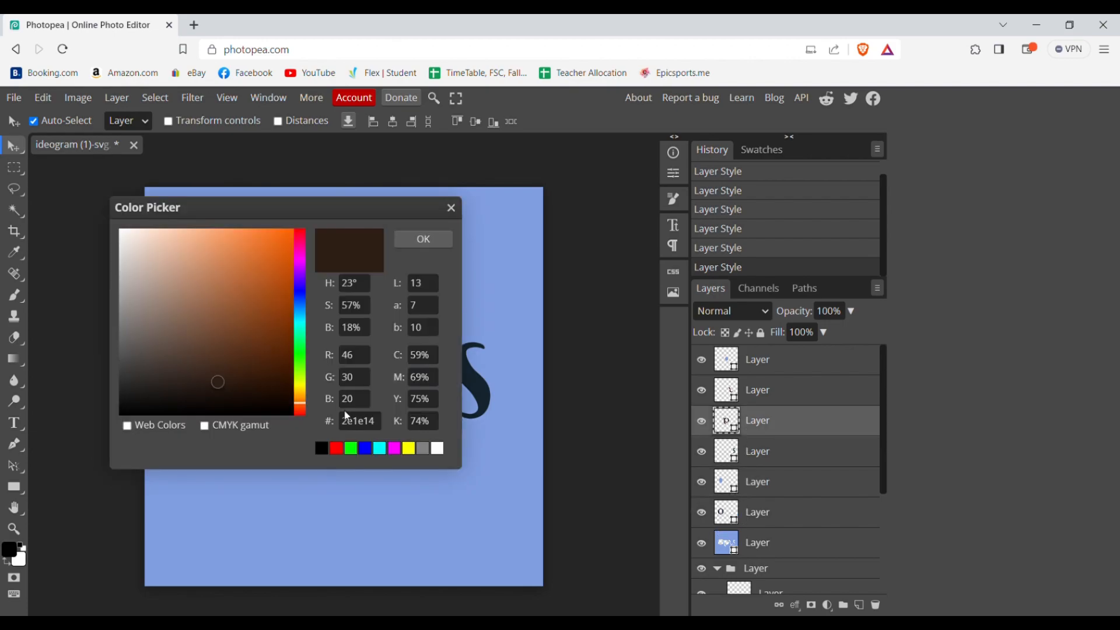
{"action": "left_click", "coordinate": [422, 238]}
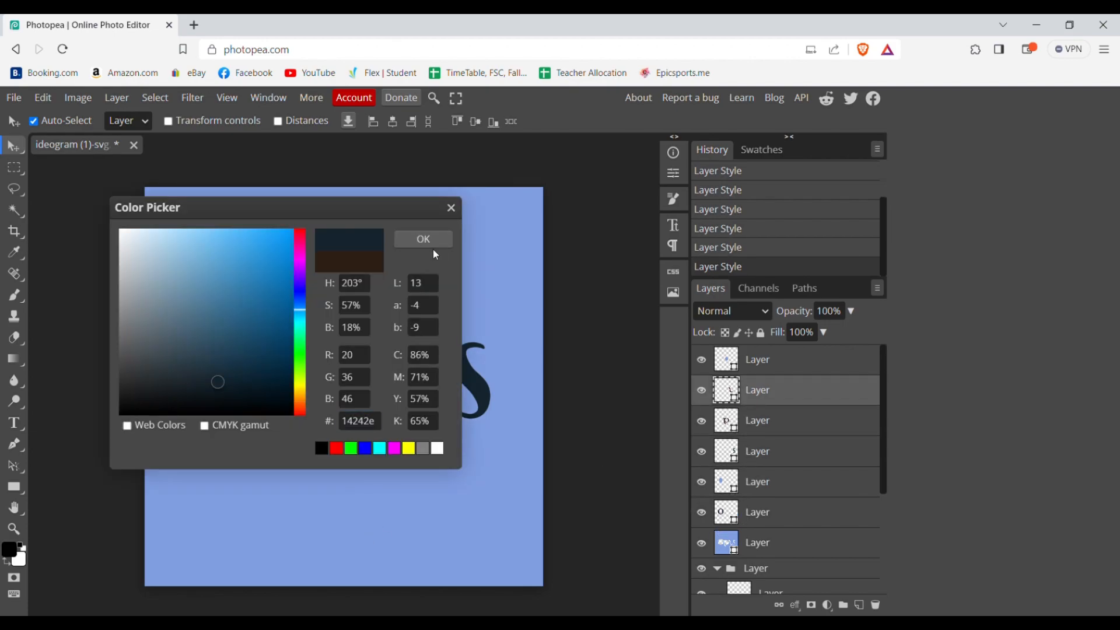
{"action": "left_click", "coordinate": [422, 239]}
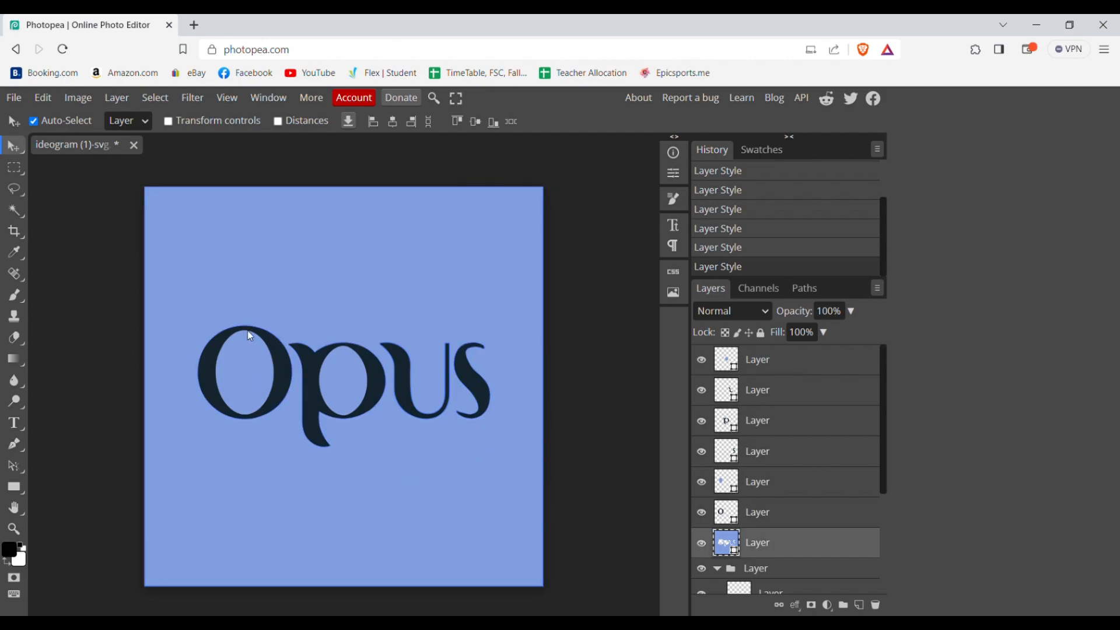
Show Photopea's File menu export options for the recolored Opus logo.
{"action": "scroll", "scroll_direction": "down", "scroll_amount": 3}
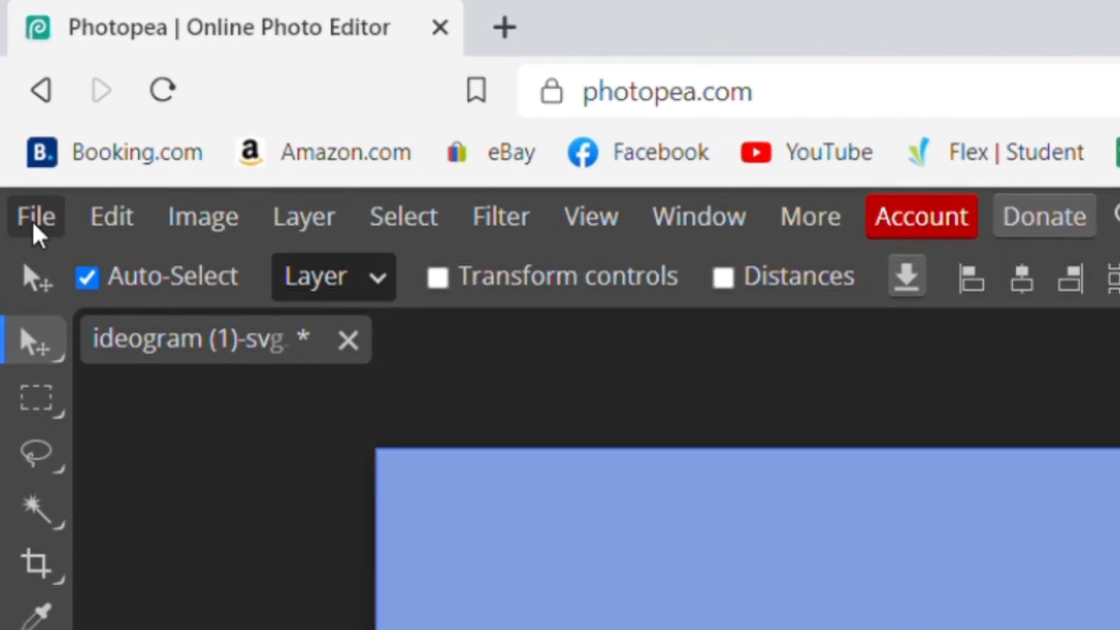
{"action": "left_click", "coordinate": [36, 216]}
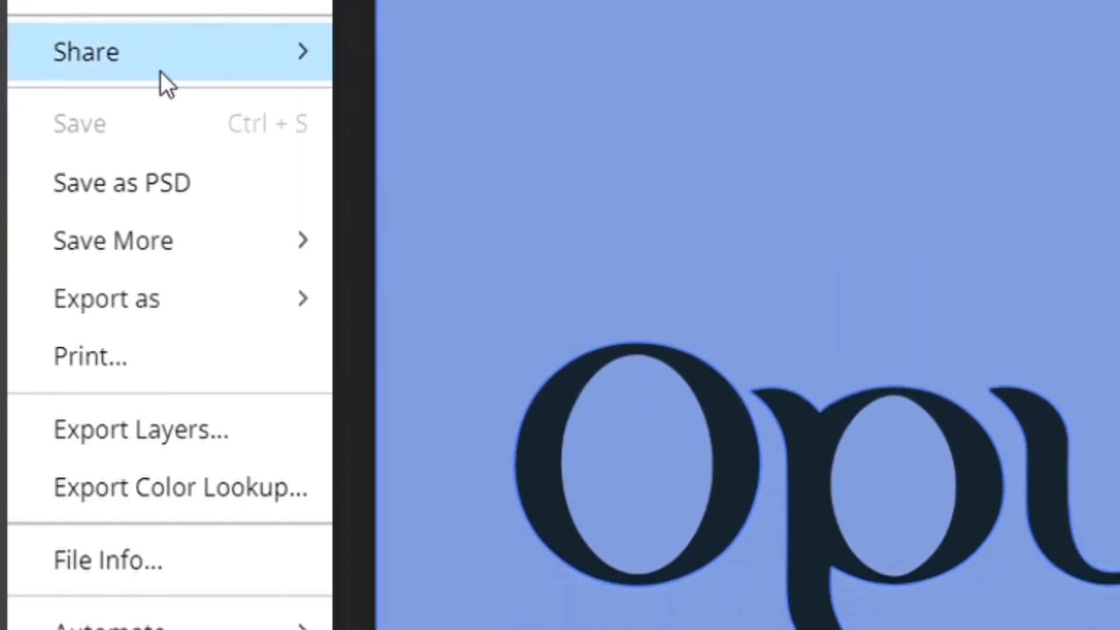
{"action": "mouse_move", "coordinate": [107, 298]}
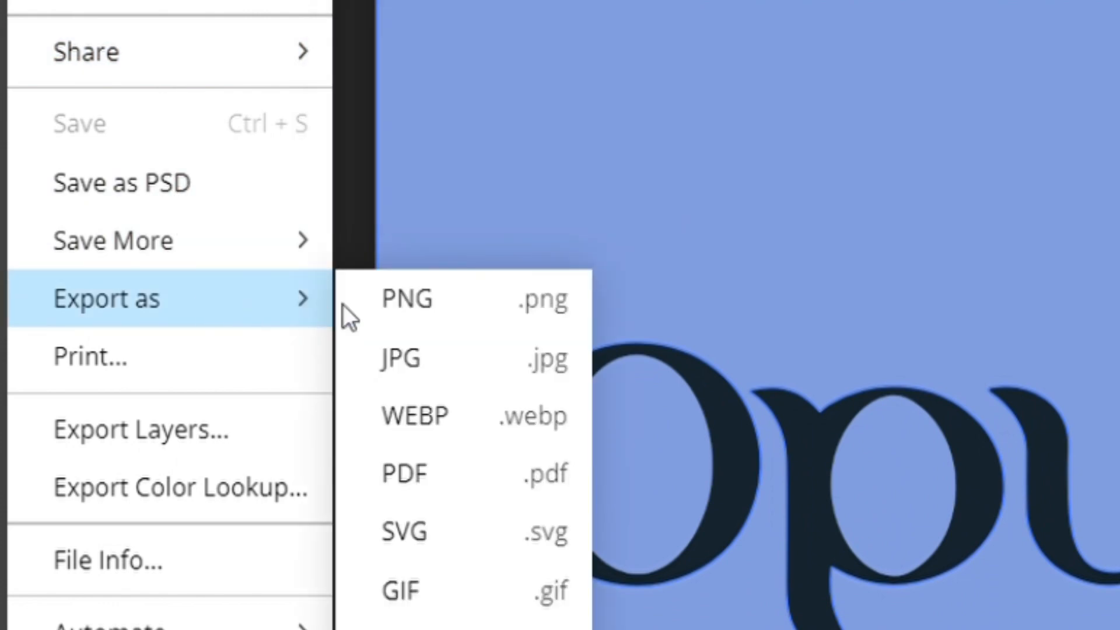
{"action": "mouse_move", "coordinate": [422, 357]}
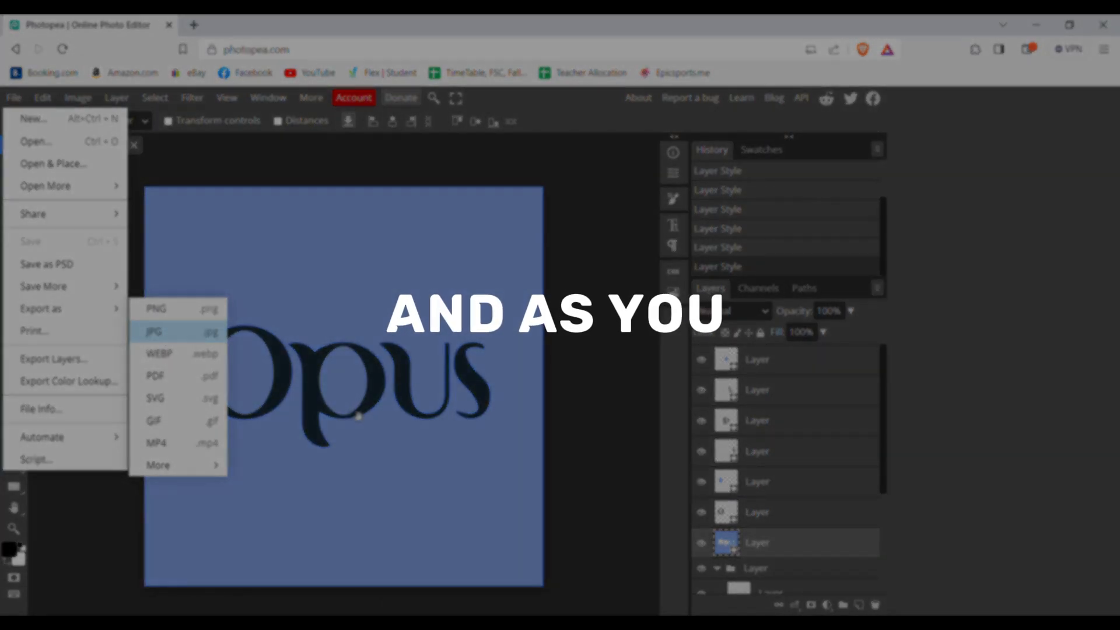
Export the logo as JPG and close the support notice.
{"action": "left_click", "coordinate": [154, 332]}
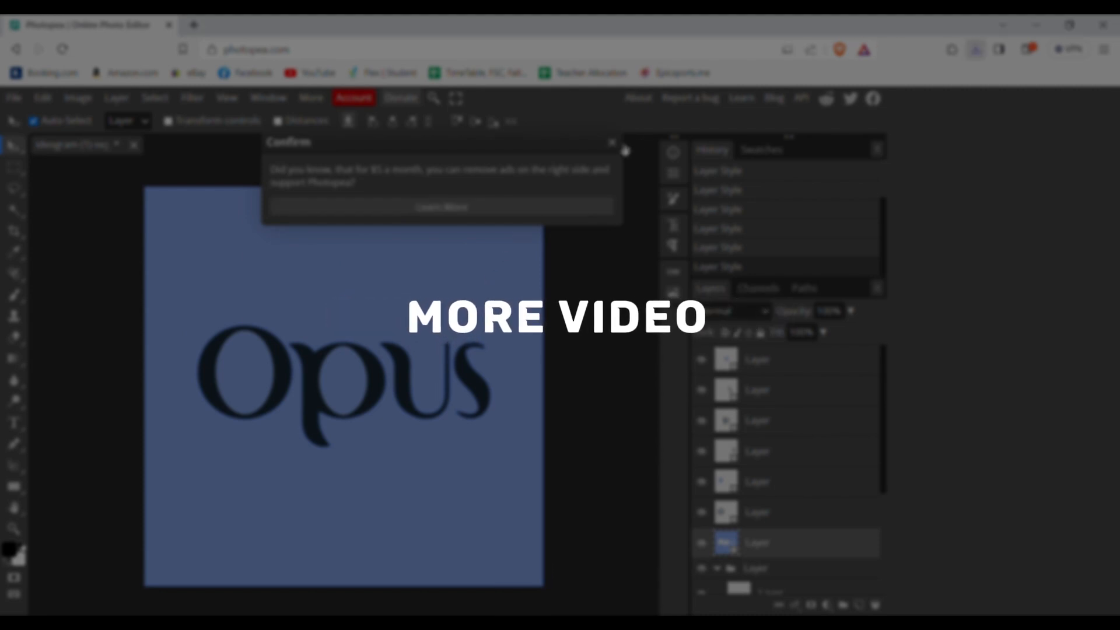
{"action": "left_click", "coordinate": [612, 142]}
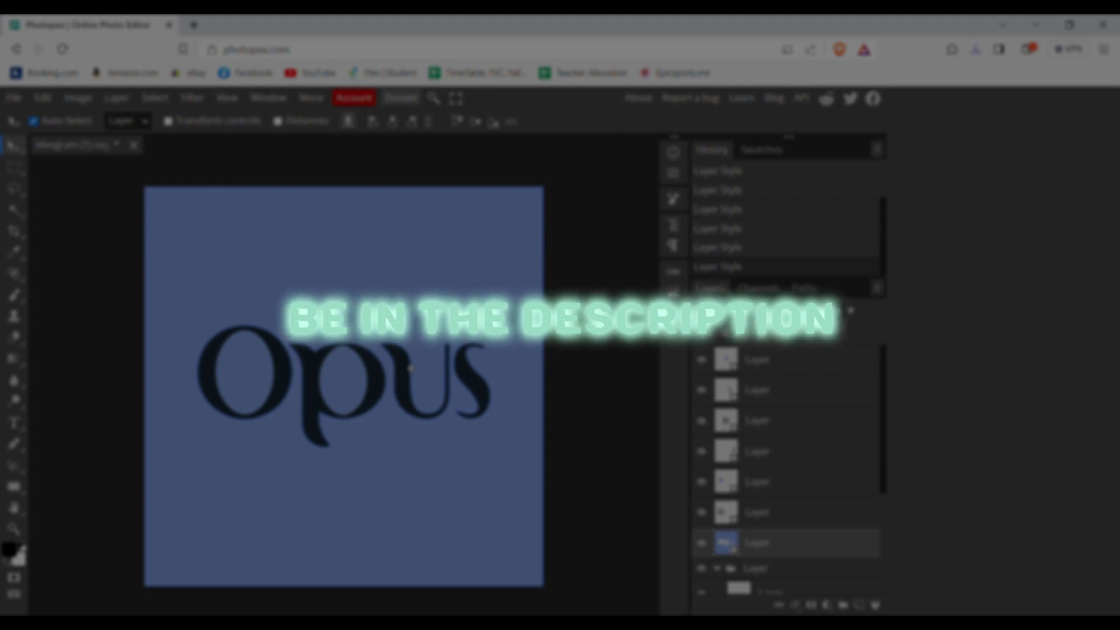